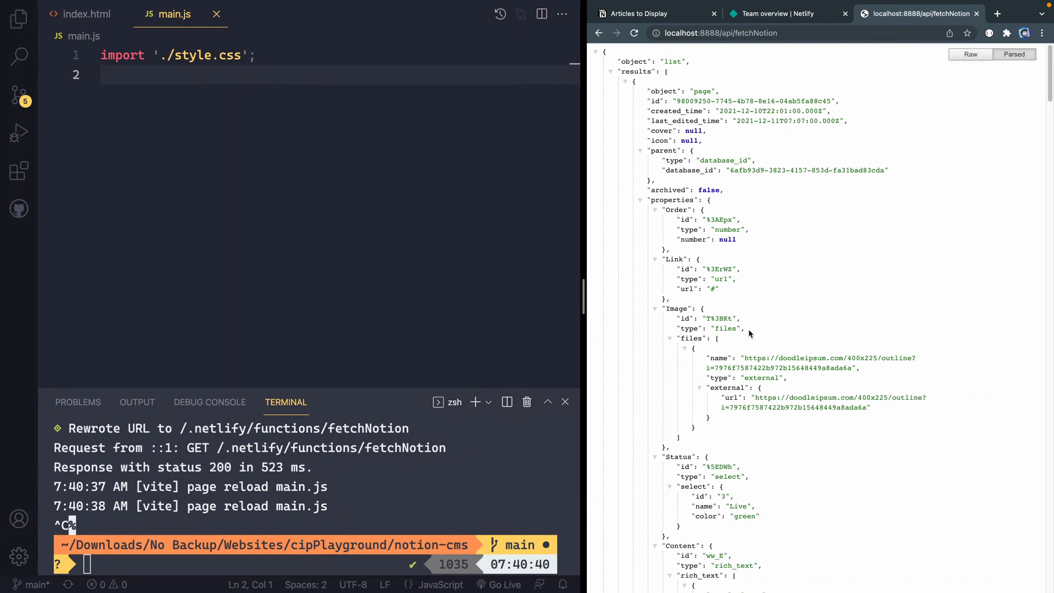
pyautogui.moveTo(836, 118)
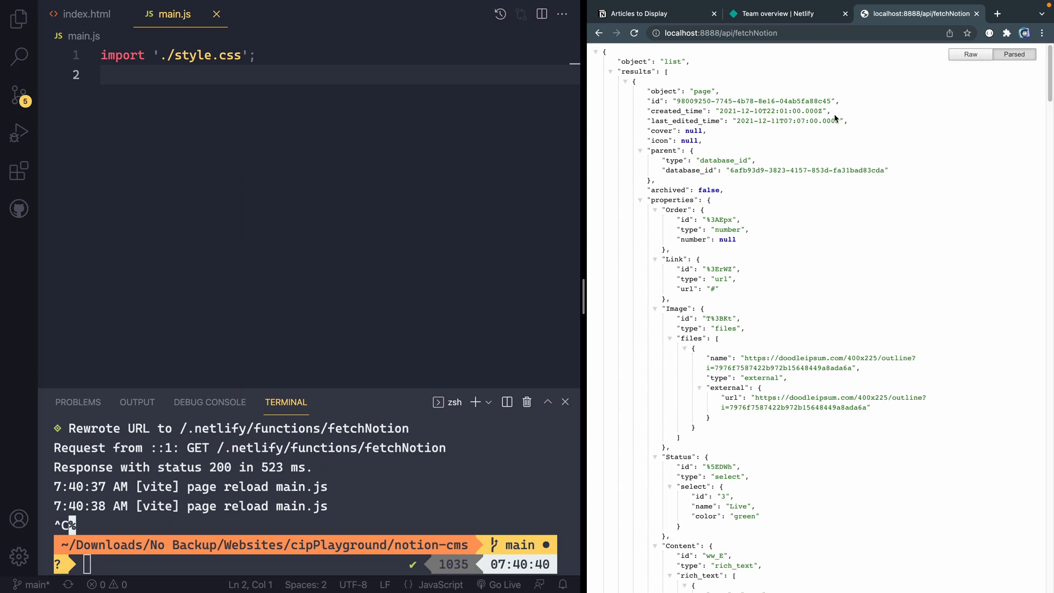
pyautogui.moveTo(807, 308)
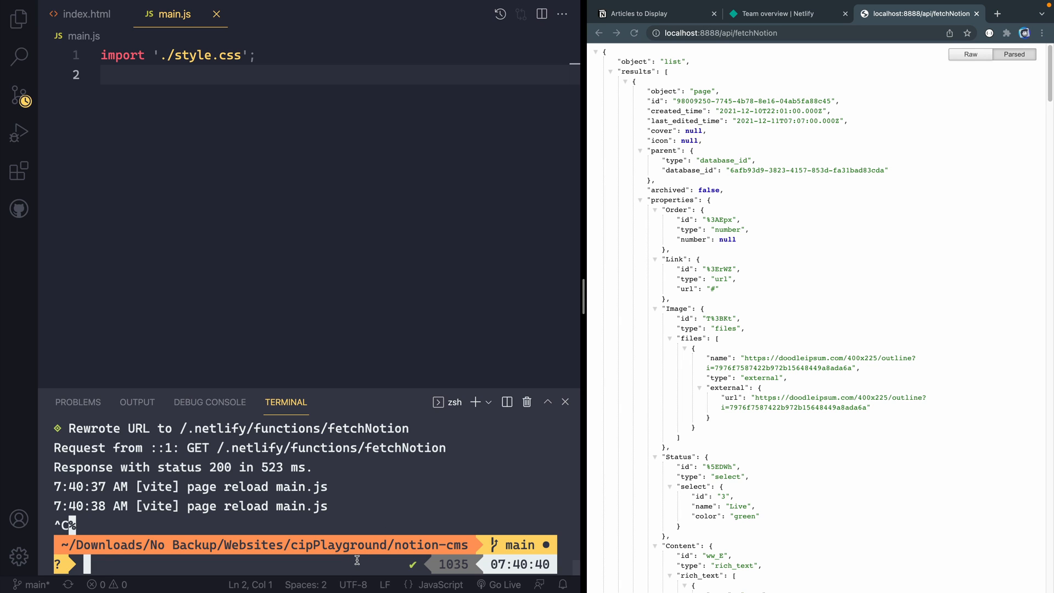
# Run 'netlify dev' in the terminal and select the local fetchNotion address
pyautogui.write('netlify d')
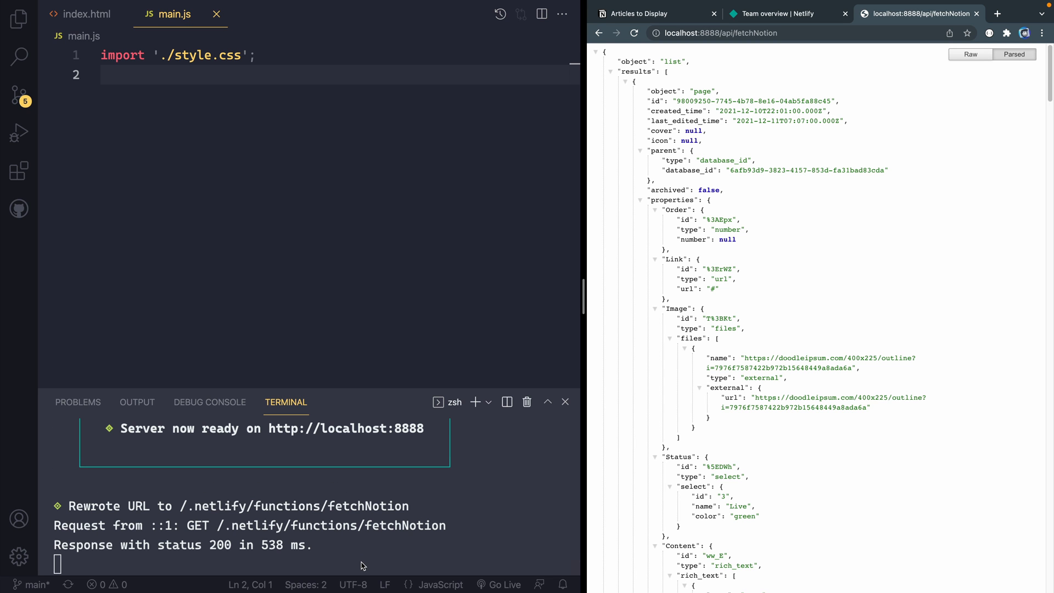
pyautogui.moveTo(803, 348)
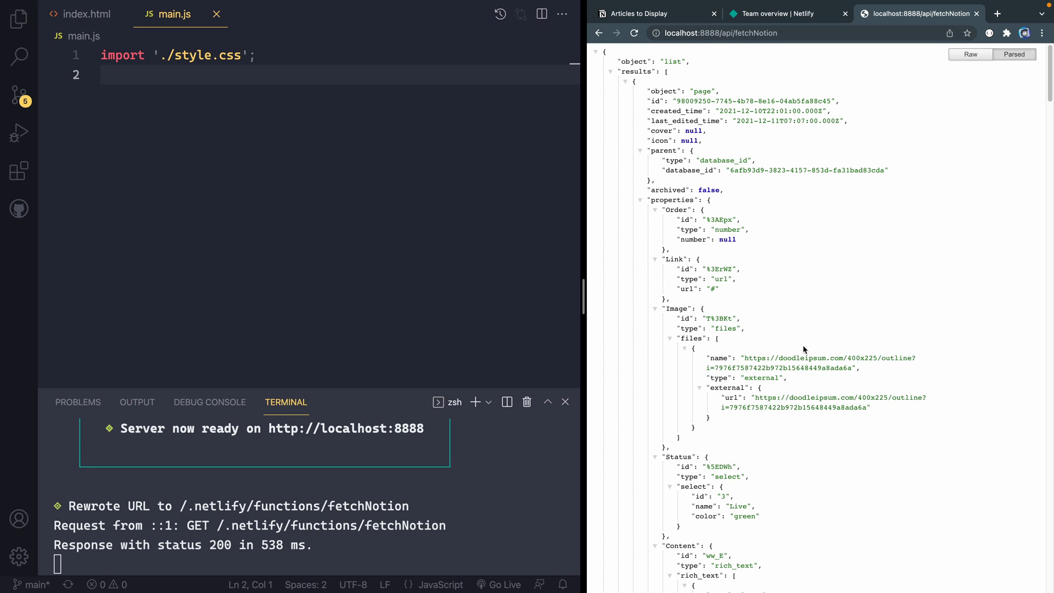
pyautogui.click(719, 33)
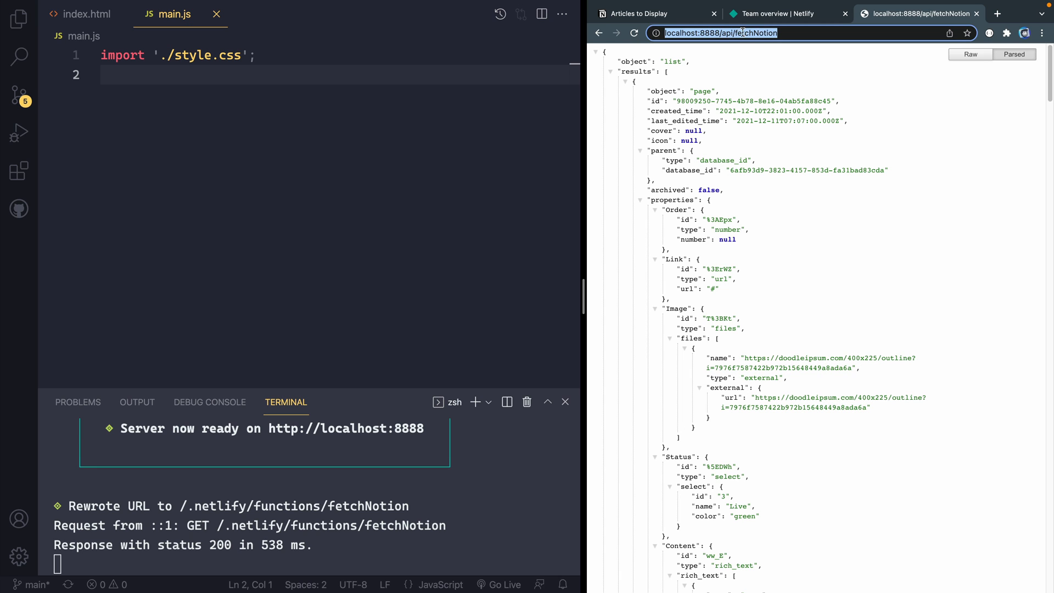
# View localhost:8888 with its placeholder Lorem ipsum cards, then return to main.js
pyautogui.click(718, 31)
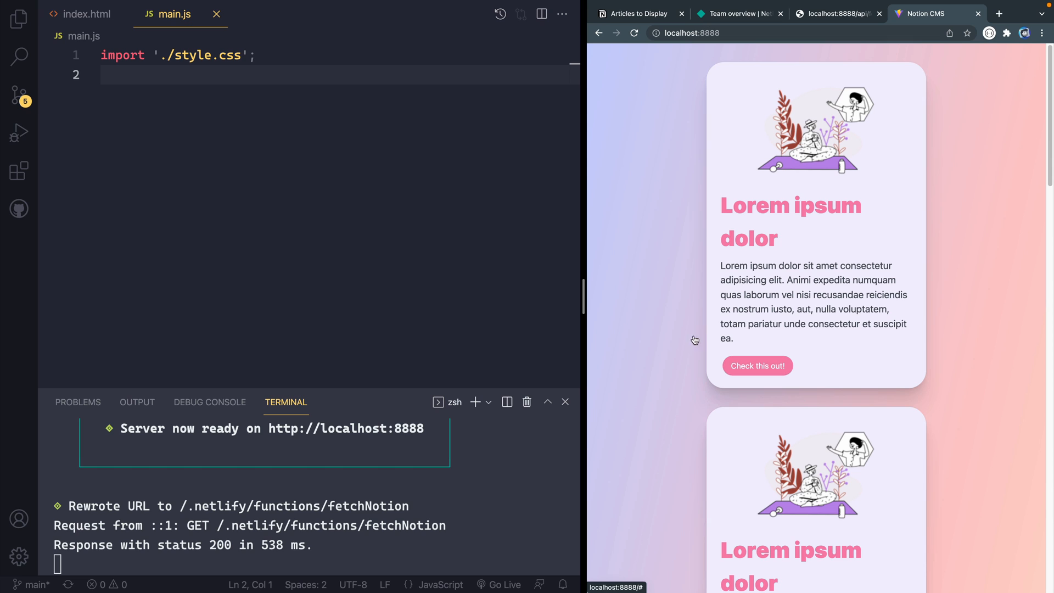
pyautogui.moveTo(789, 124)
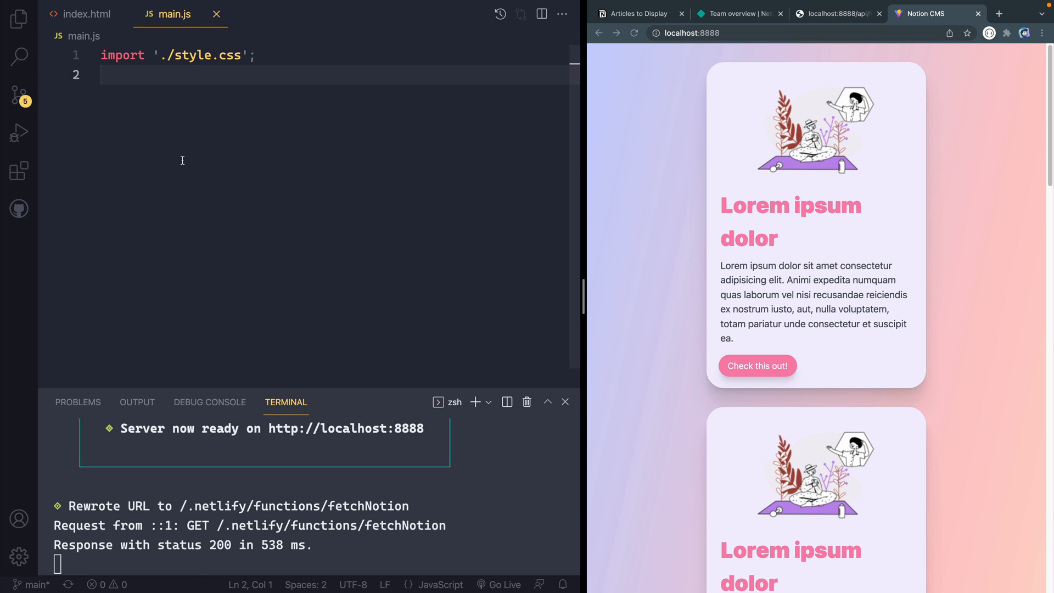
pyautogui.click(19, 19)
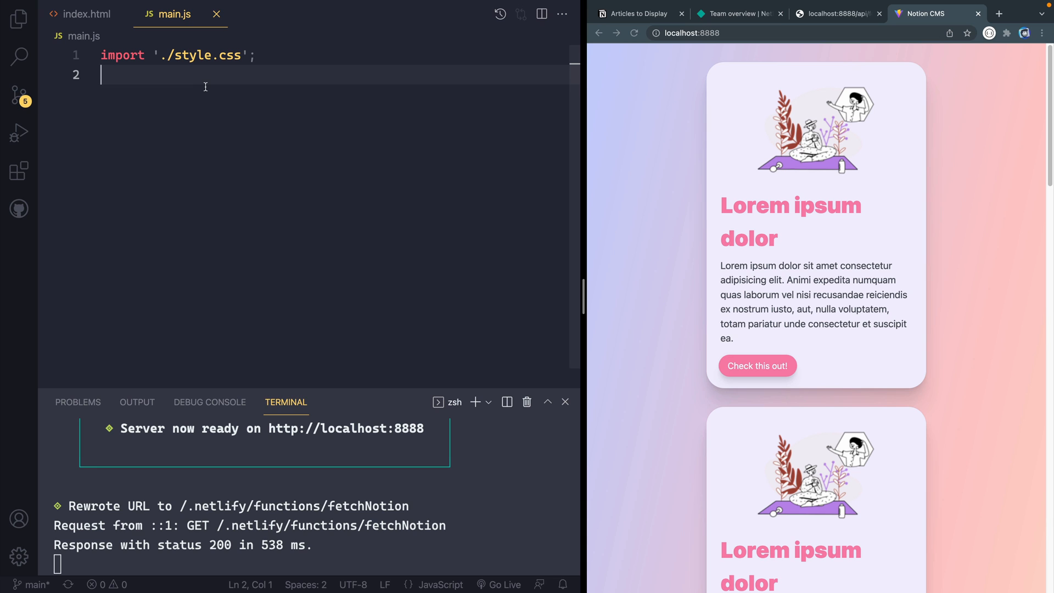
# Declare an empty async fetchDataFromAPIEndpoint function and call it immediately after
pyautogui.write('async function')
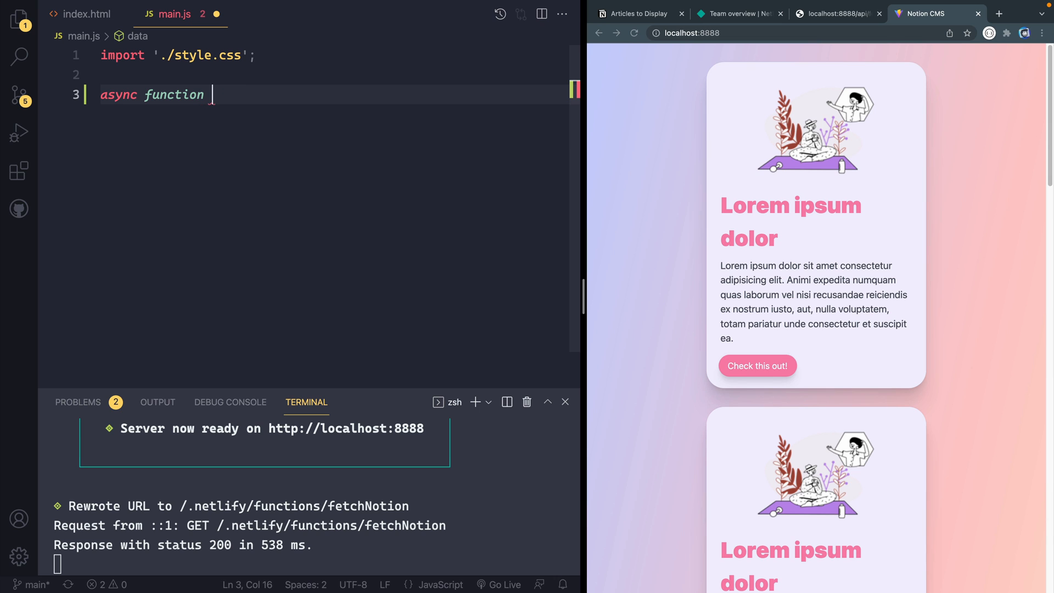
pyautogui.write('fetc')
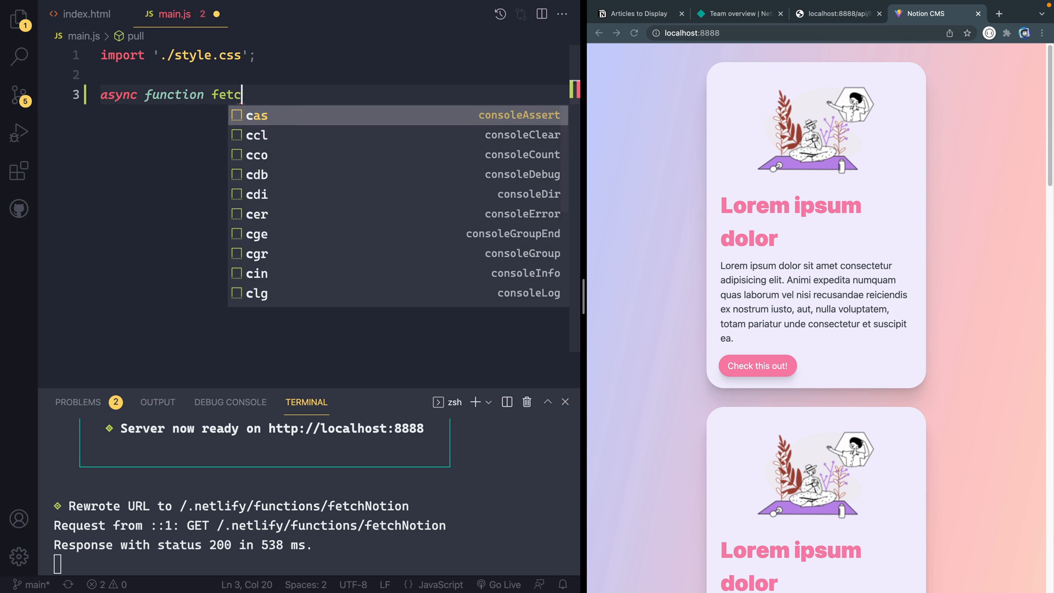
pyautogui.write('hDataFrom')
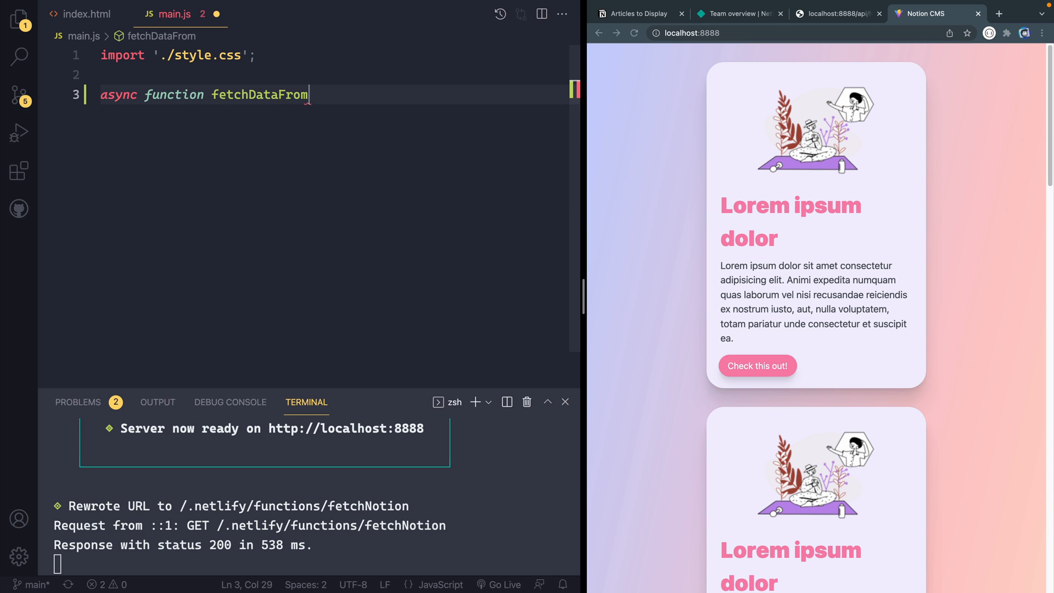
pyautogui.write('APIEn')
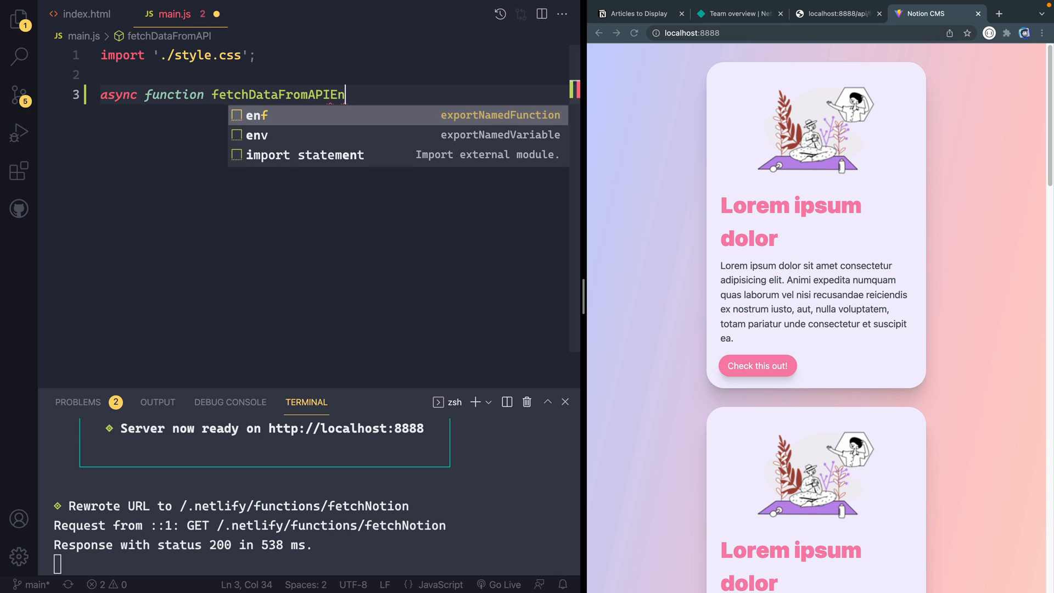
pyautogui.write('dpoint(){')
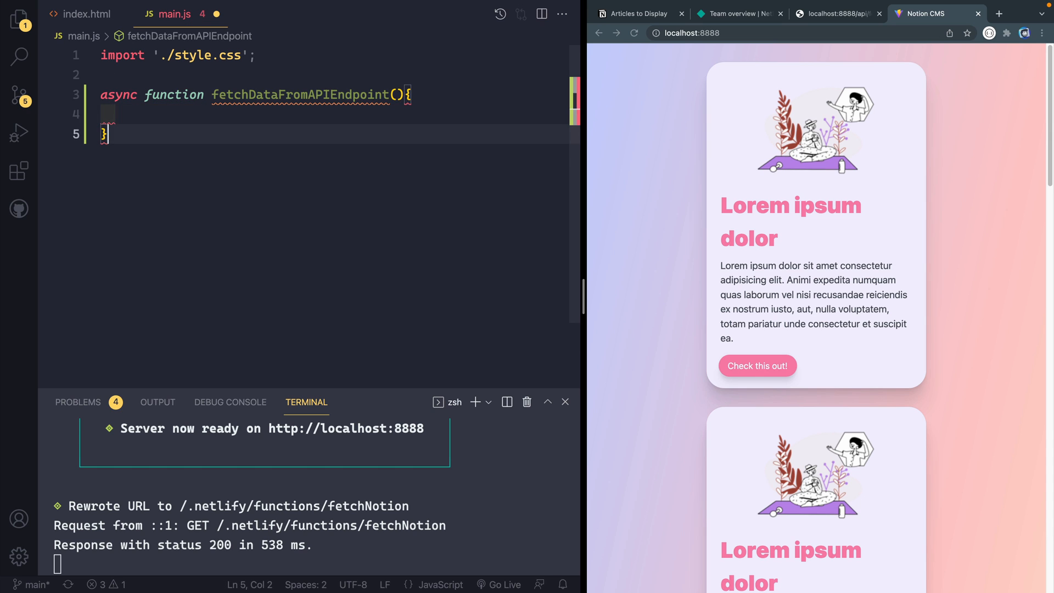
pyautogui.write('fetchDataFromAPIEndpoint(')
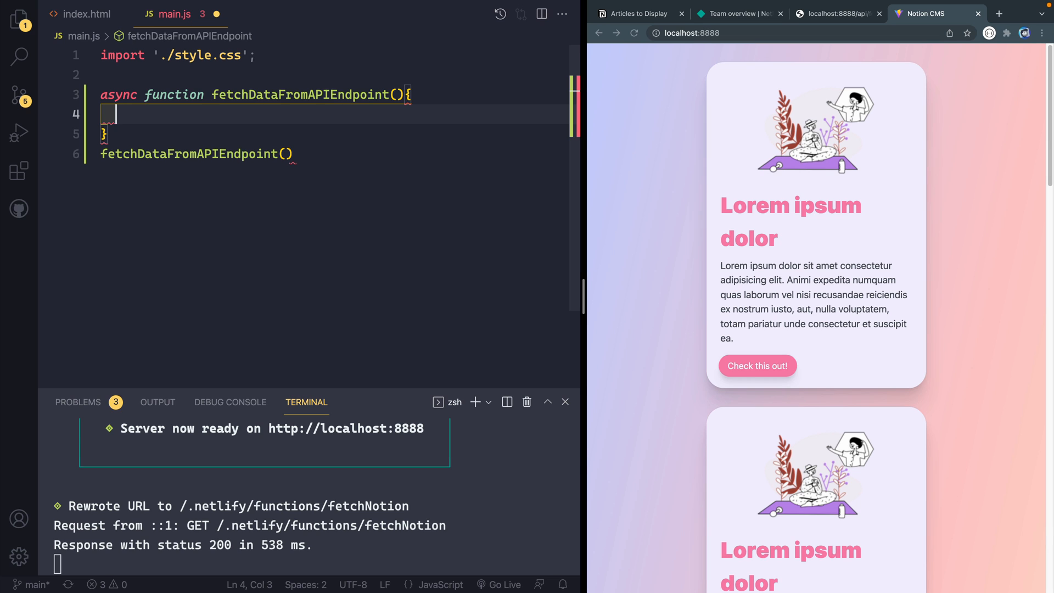
# Assign const cards to an awaited fetch of '/api/fetchNotion'
pyautogui.write('const')
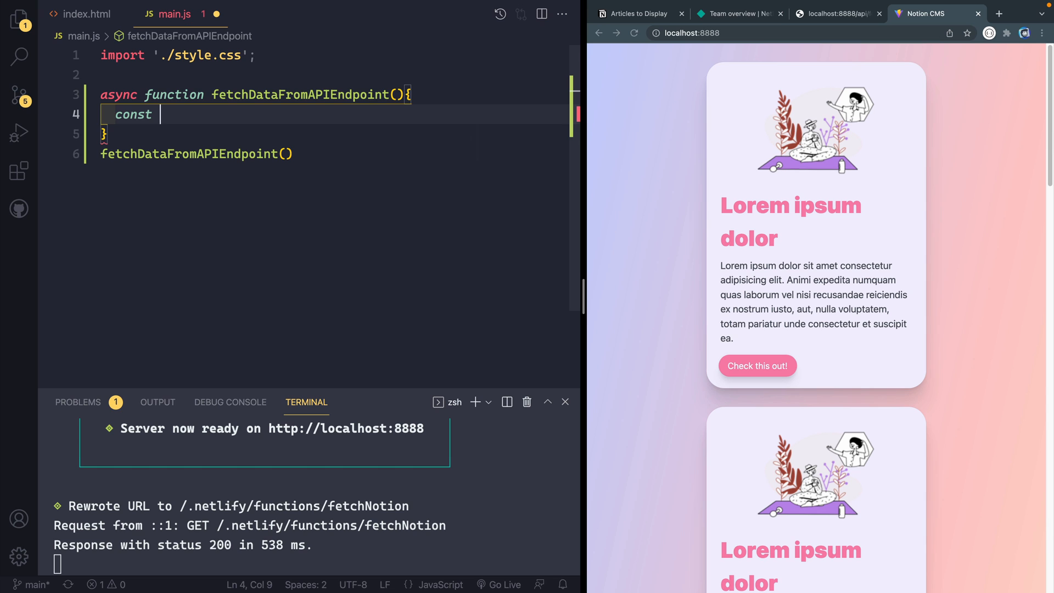
pyautogui.write('cards')
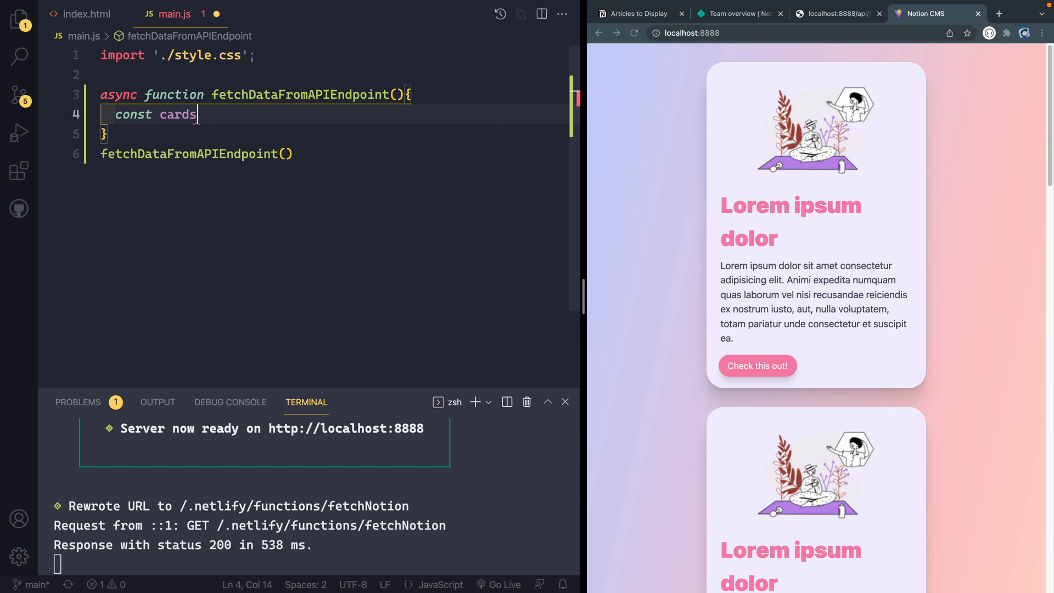
pyautogui.write("= await fetch('.")
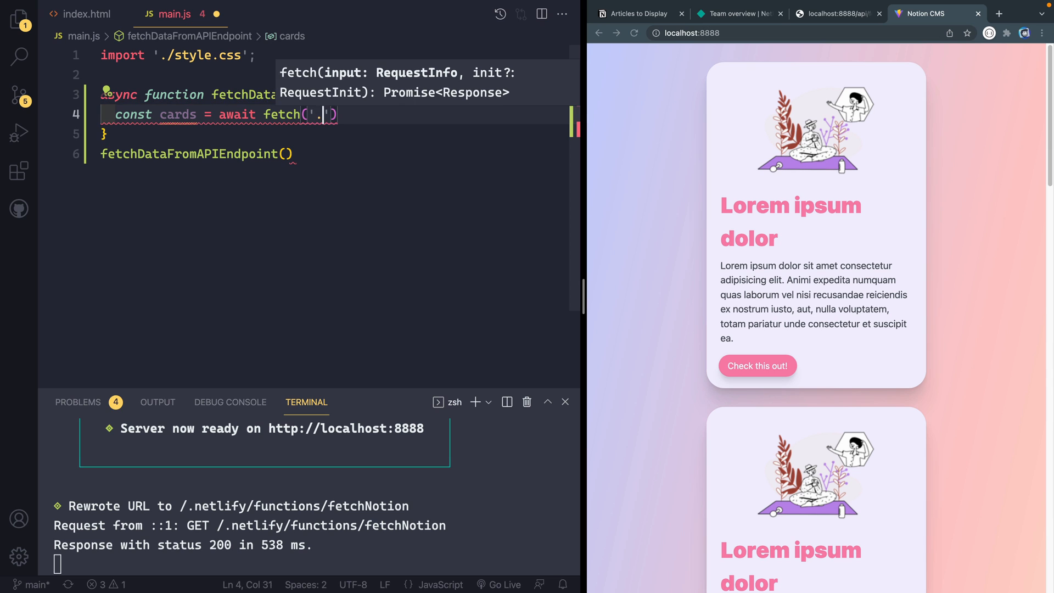
pyautogui.write('api')
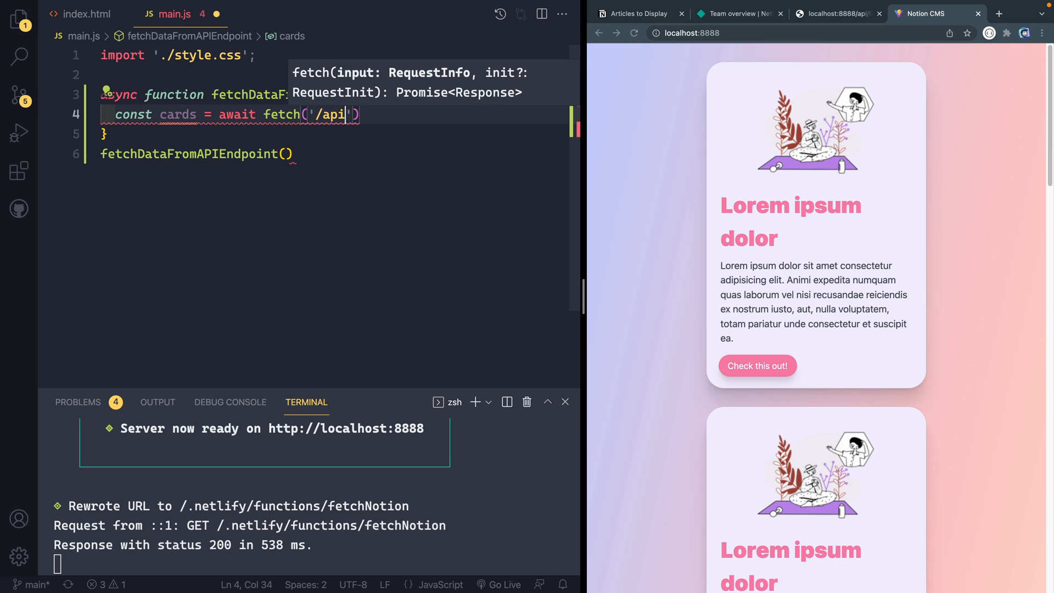
pyautogui.write('/fetch')
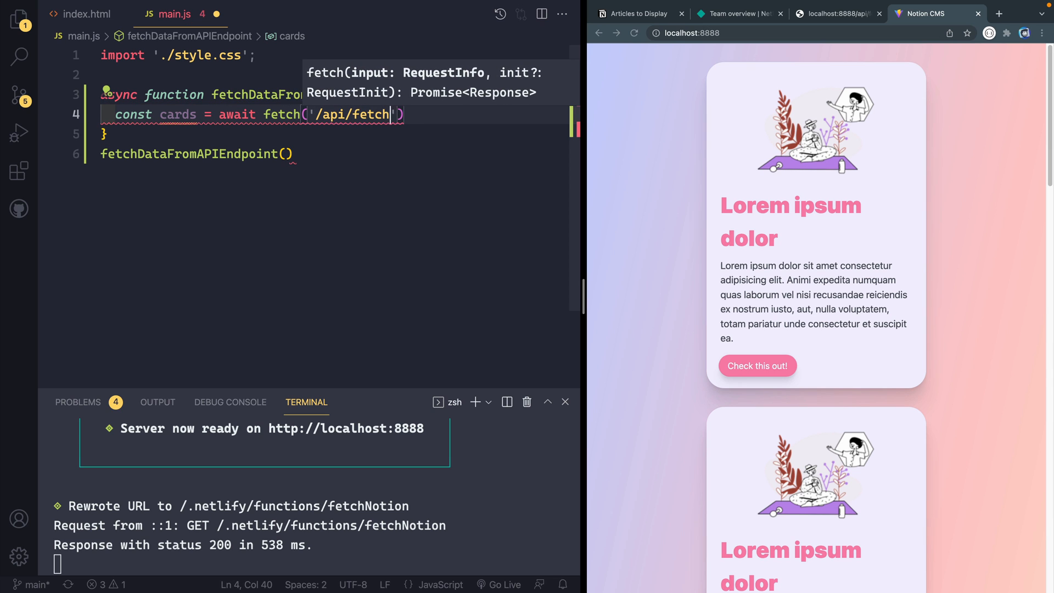
pyautogui.write('Notion')
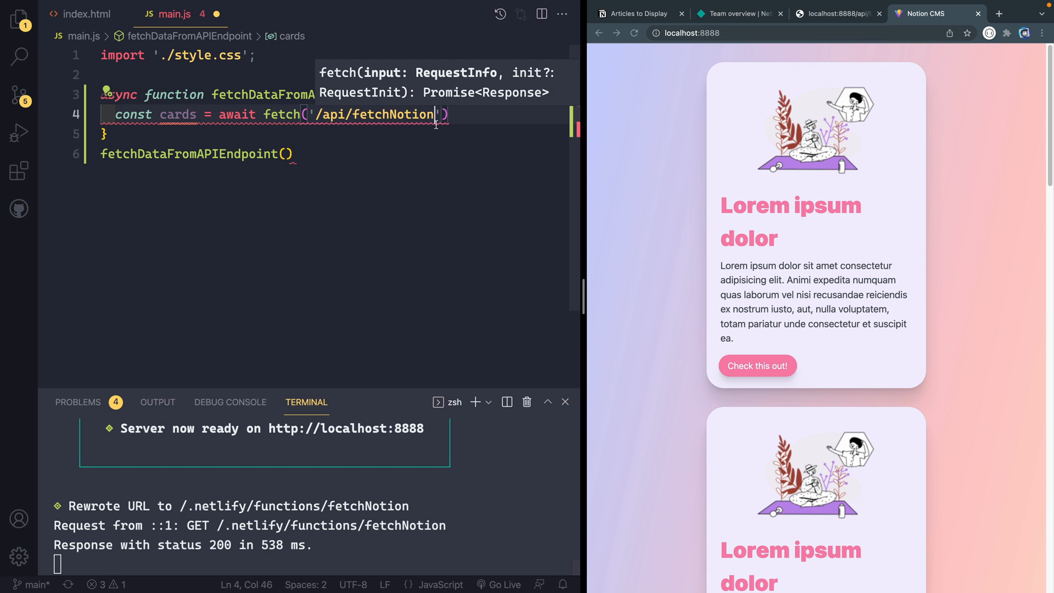
pyautogui.write("'")
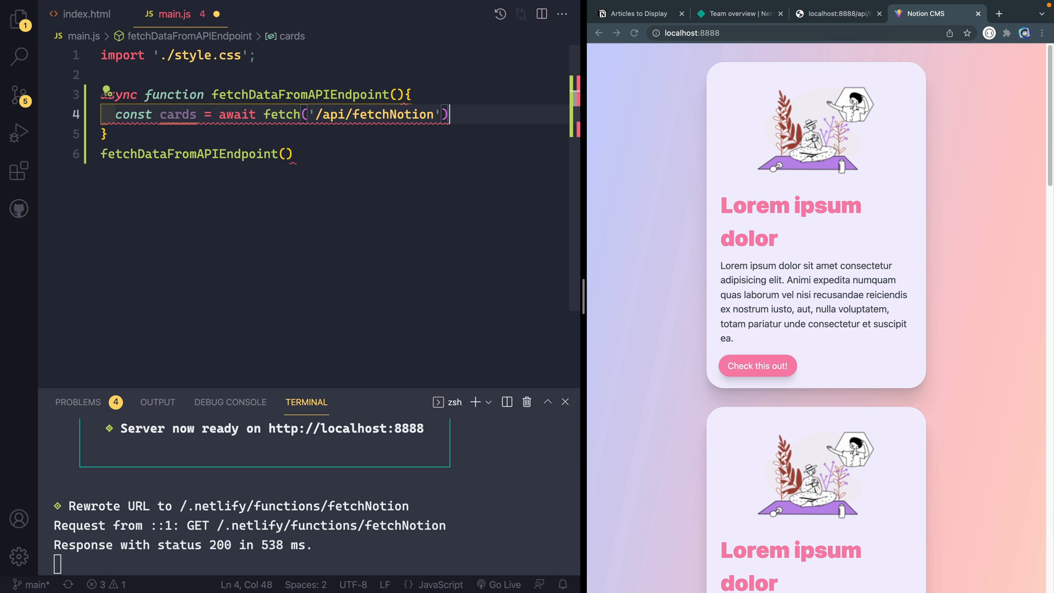
# Chain .then((res) => res.json()).then((data) => console.log(data)) onto the fetch
pyautogui.write('.then((res')
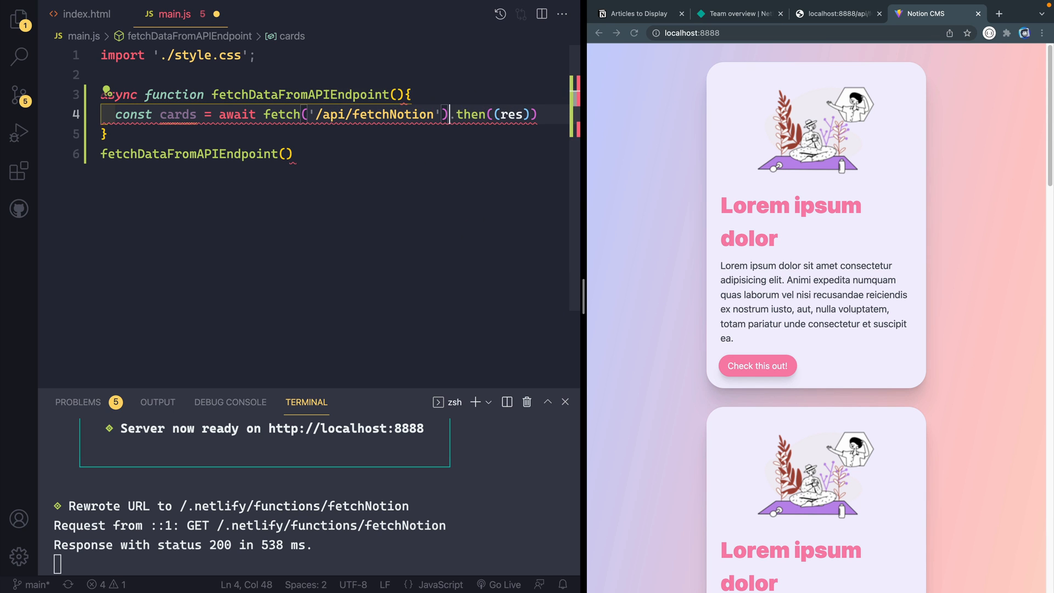
pyautogui.press('enter')
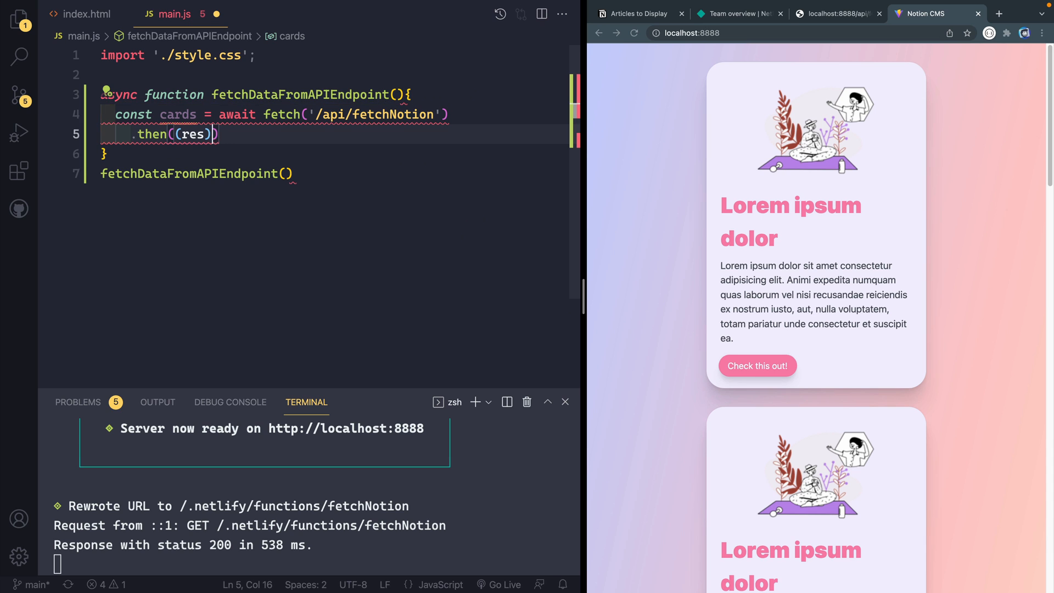
pyautogui.write('=> r')
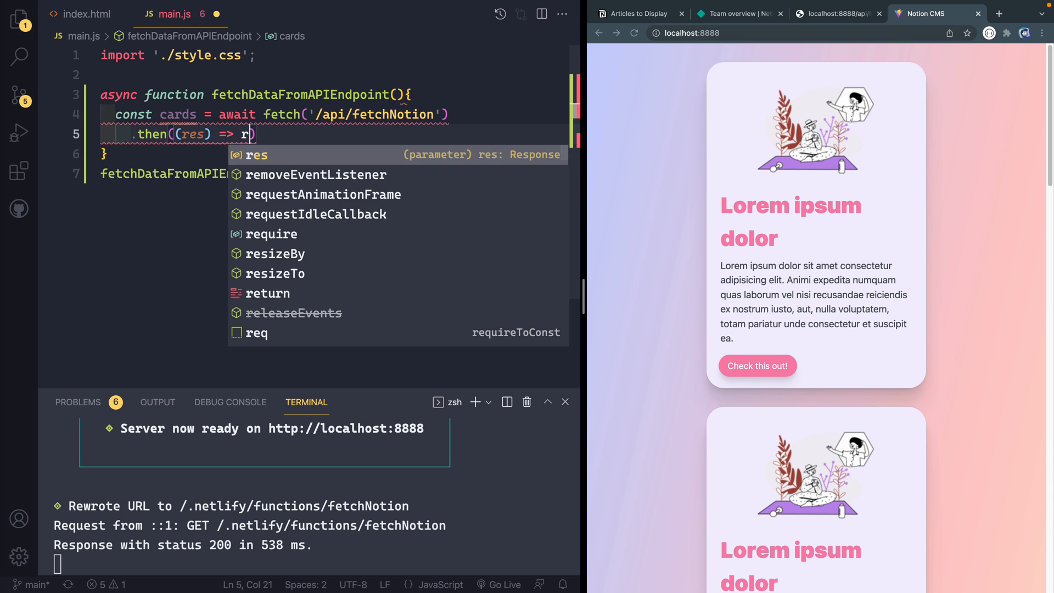
pyautogui.write('.json()')
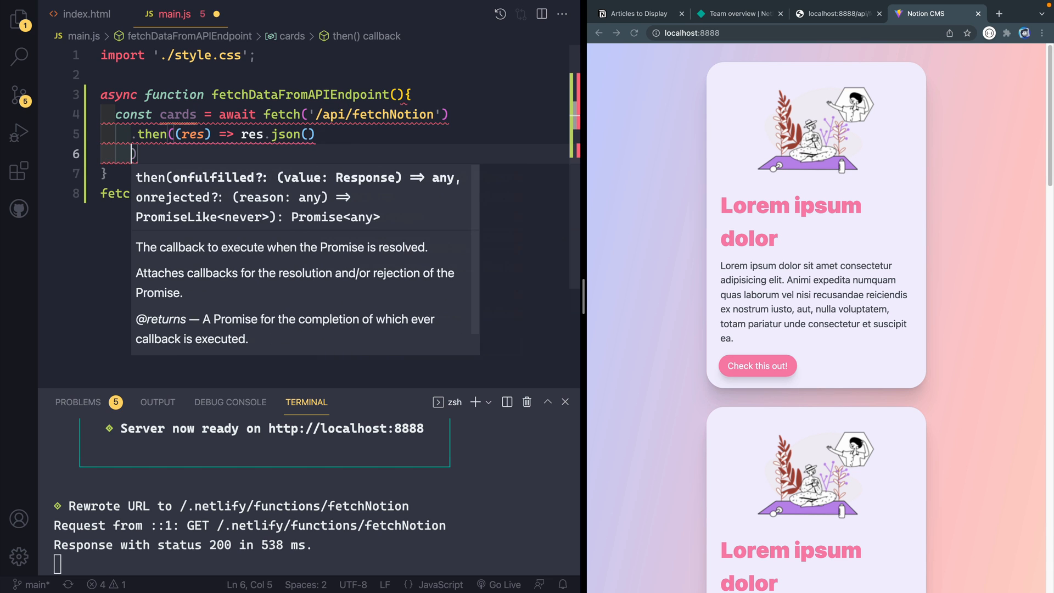
pyautogui.write('.then()')
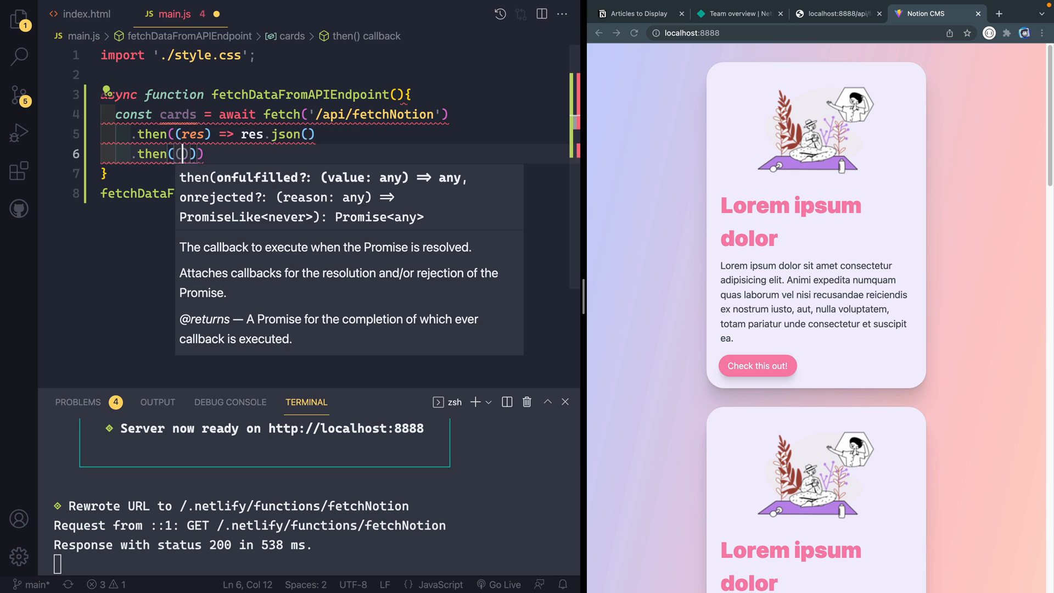
pyautogui.write('data)')
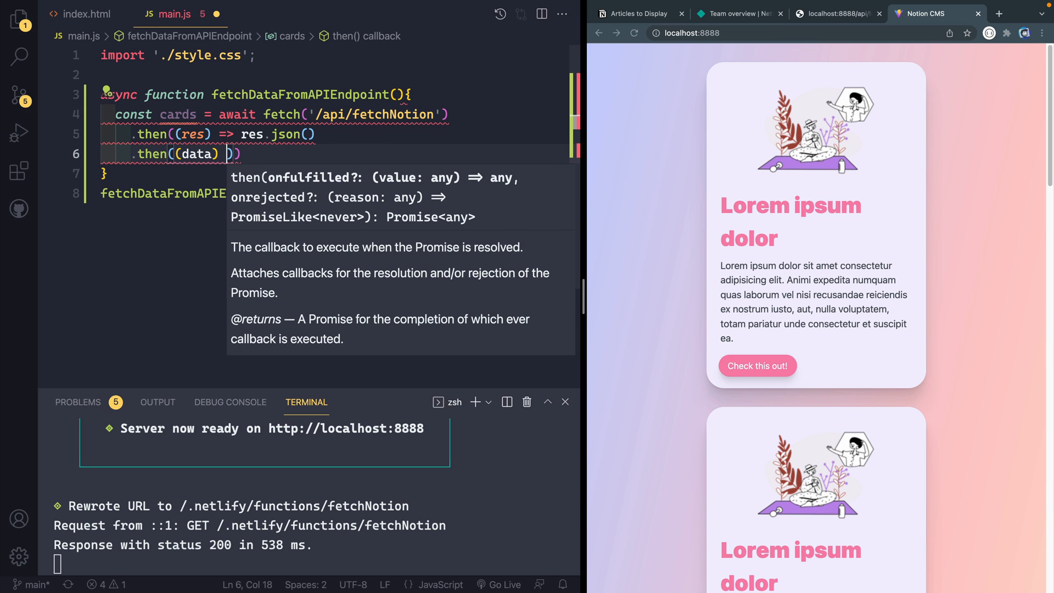
pyautogui.write('=>')
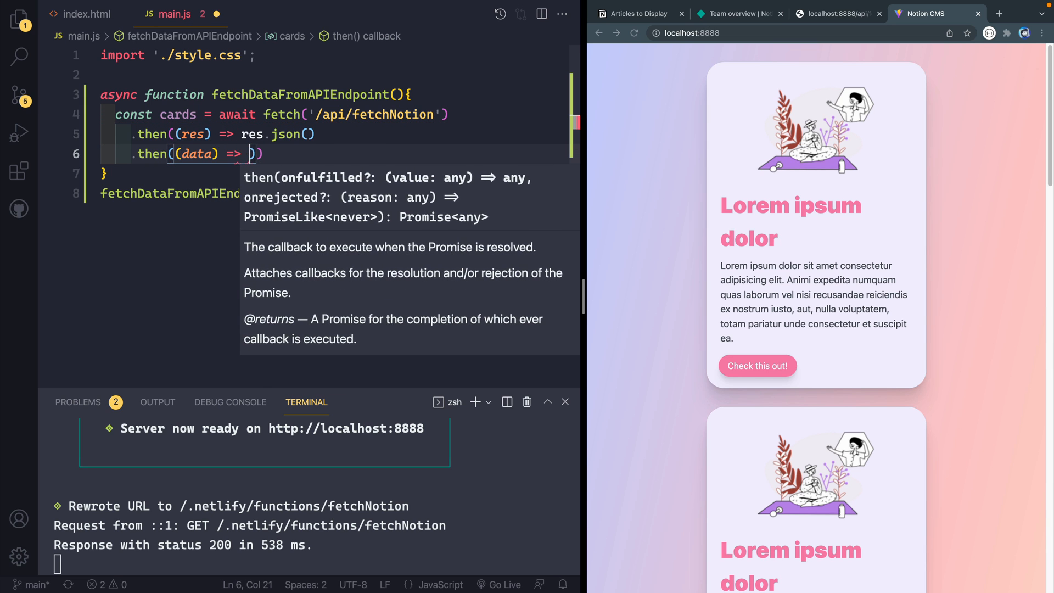
pyautogui.write('console.log(')
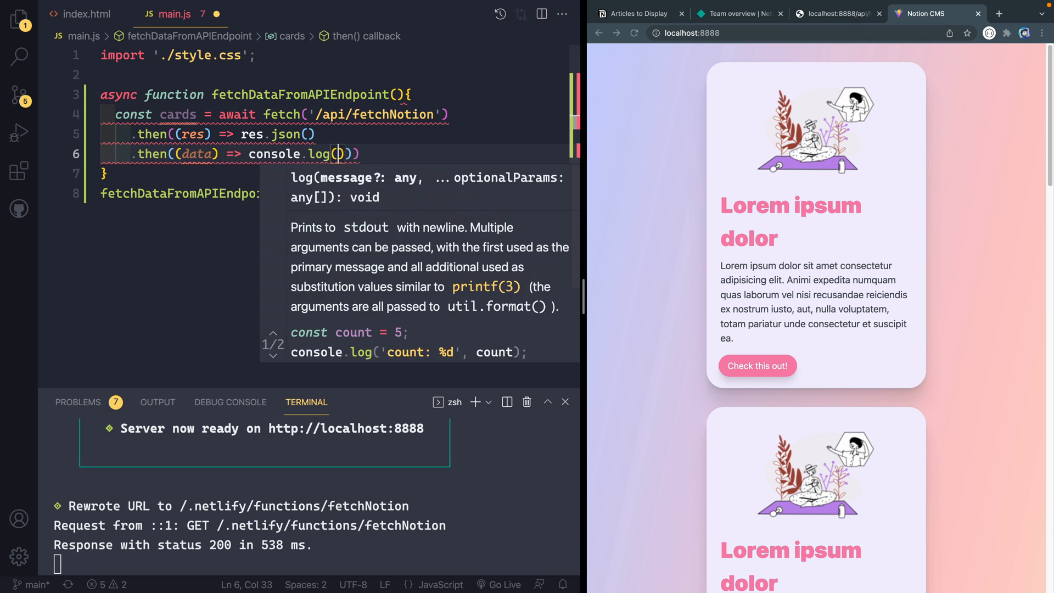
pyautogui.write('data')
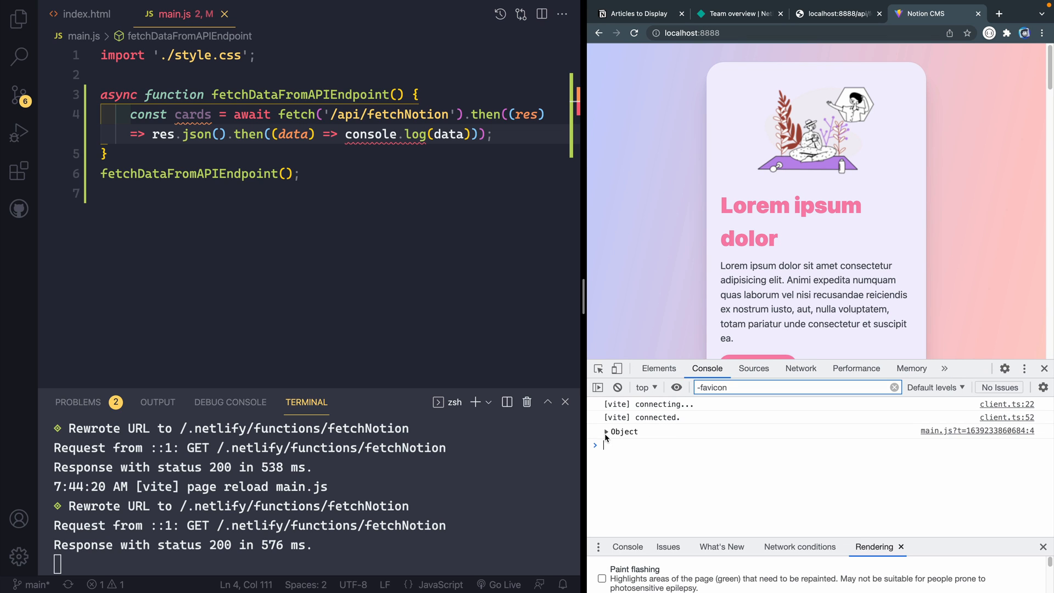
# Expand the logged Object, log data.results instead, and expand the four-page array
pyautogui.click(606, 430)
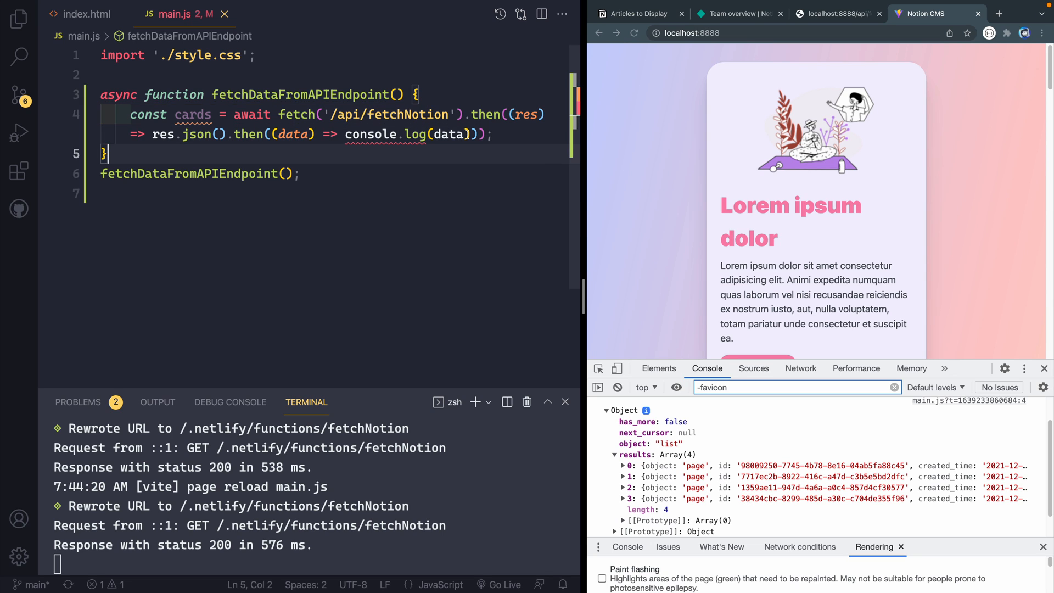
pyautogui.write('.results')
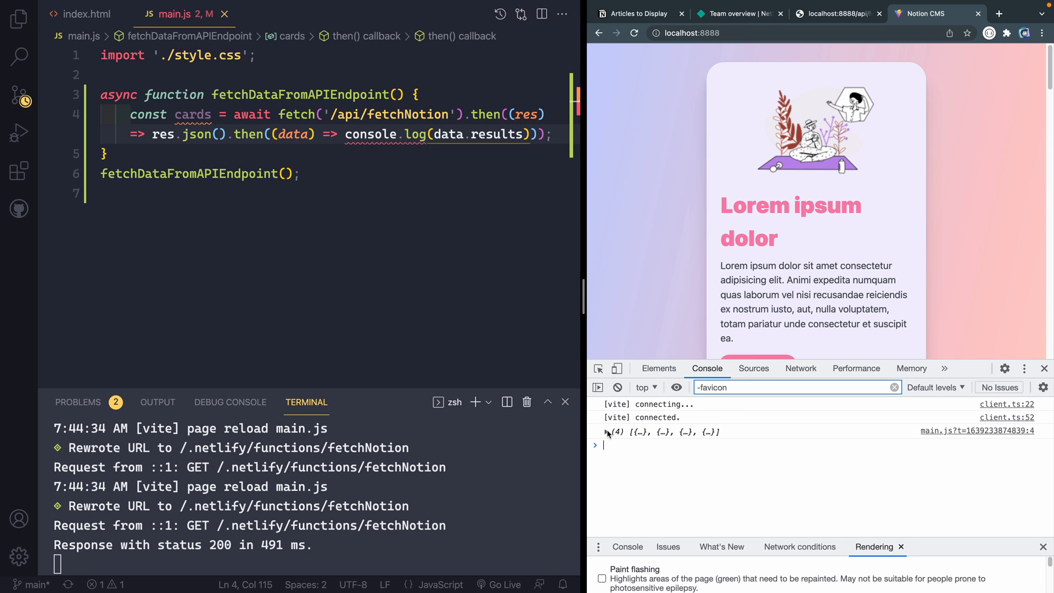
pyautogui.click(595, 444)
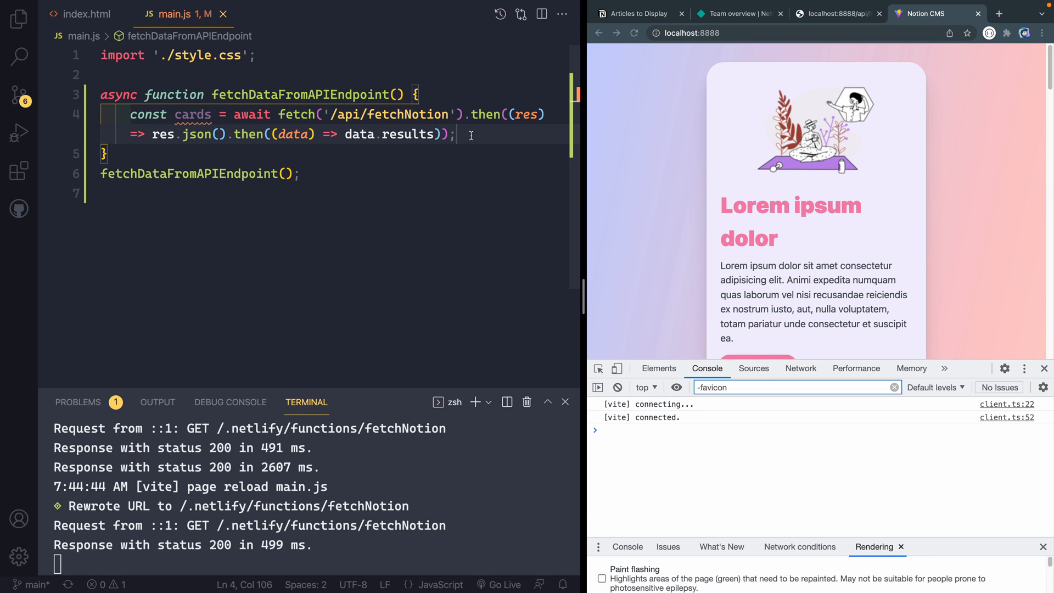
pyautogui.moveTo(105, 35)
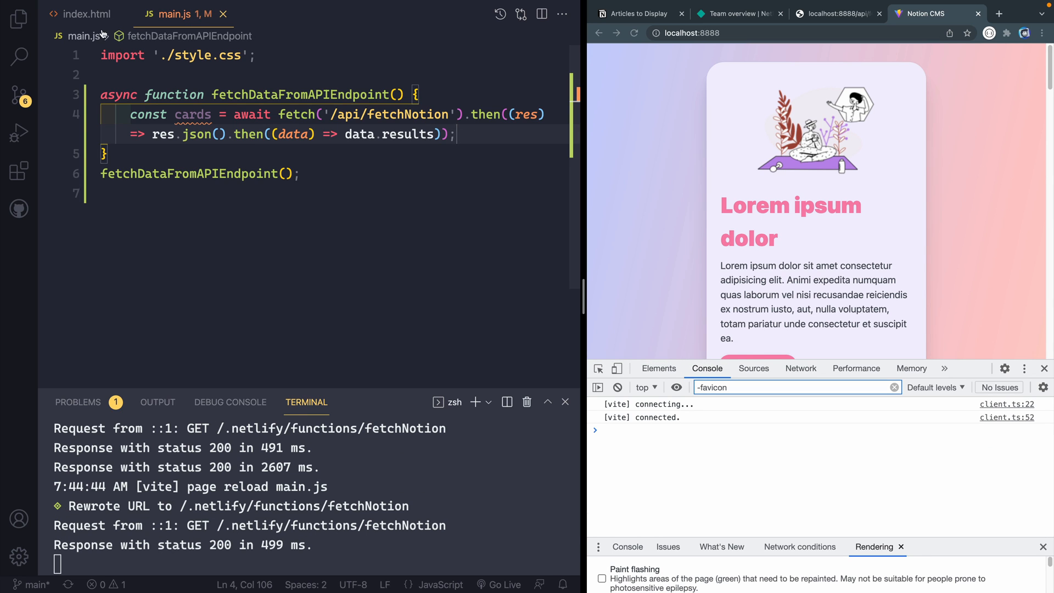
# In index.html select the duplicate hard-coded article.card blocks for deletion
pyautogui.click(86, 13)
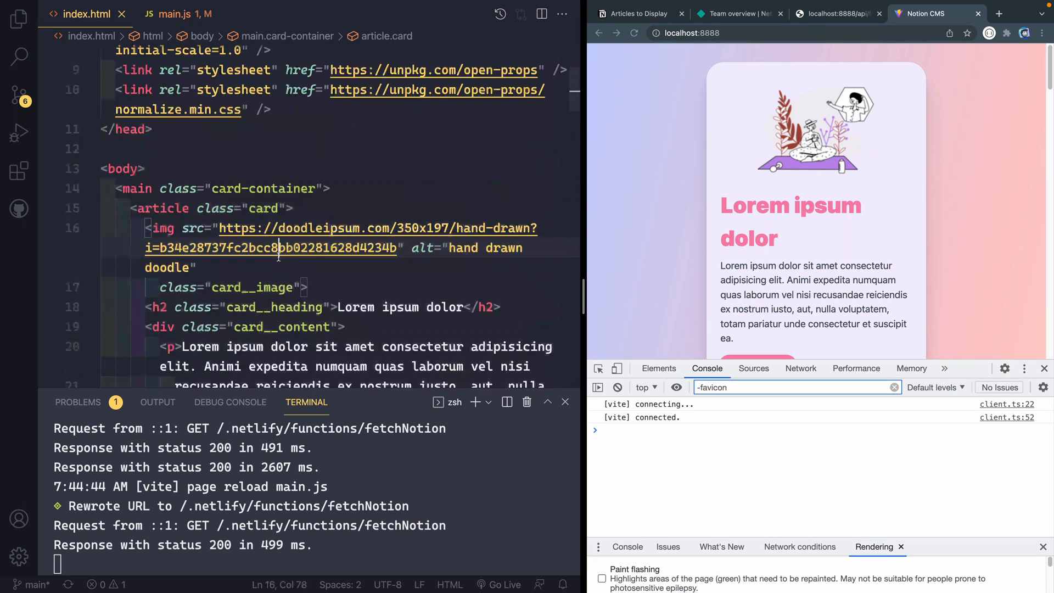
pyautogui.click(134, 187)
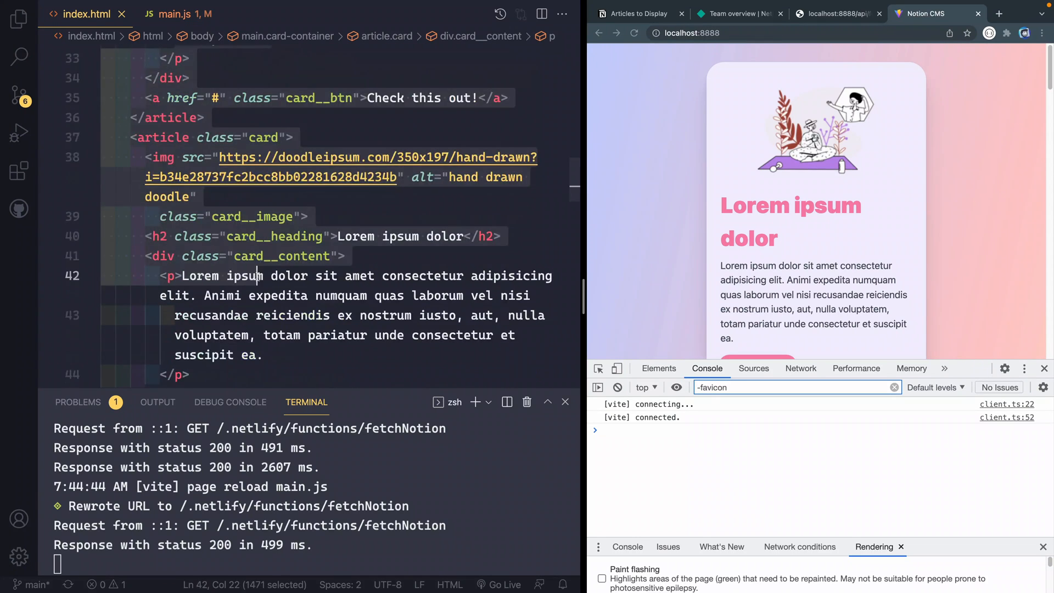
pyautogui.scroll(-3)
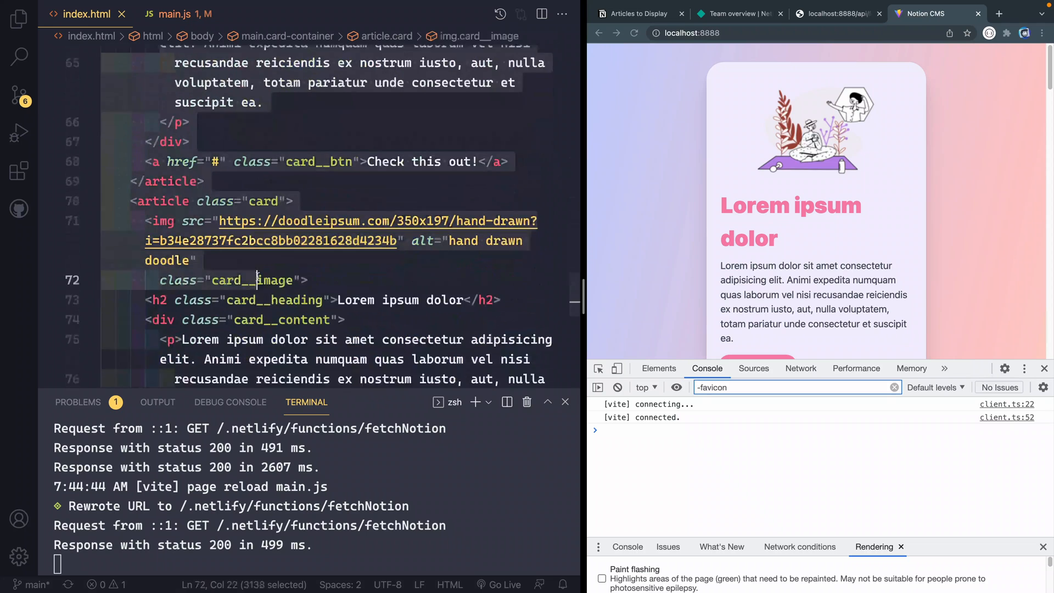
pyautogui.scroll(-3)
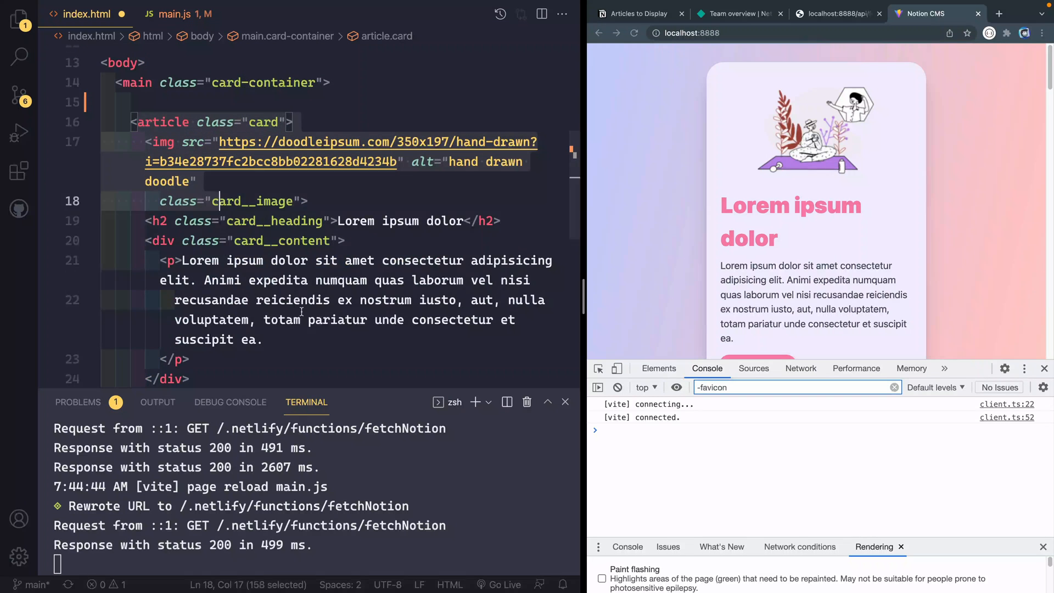
pyautogui.scroll(-3)
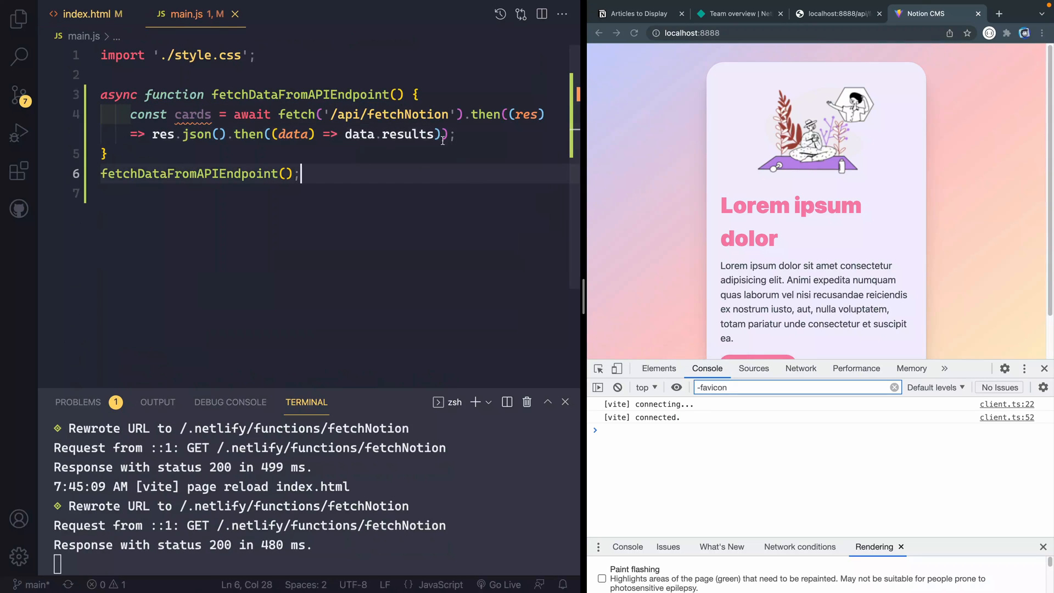
# Set document.querySelector('.card-container').innerHTML to cards.map((card) => ` starting a template literal
pyautogui.press('Enter')
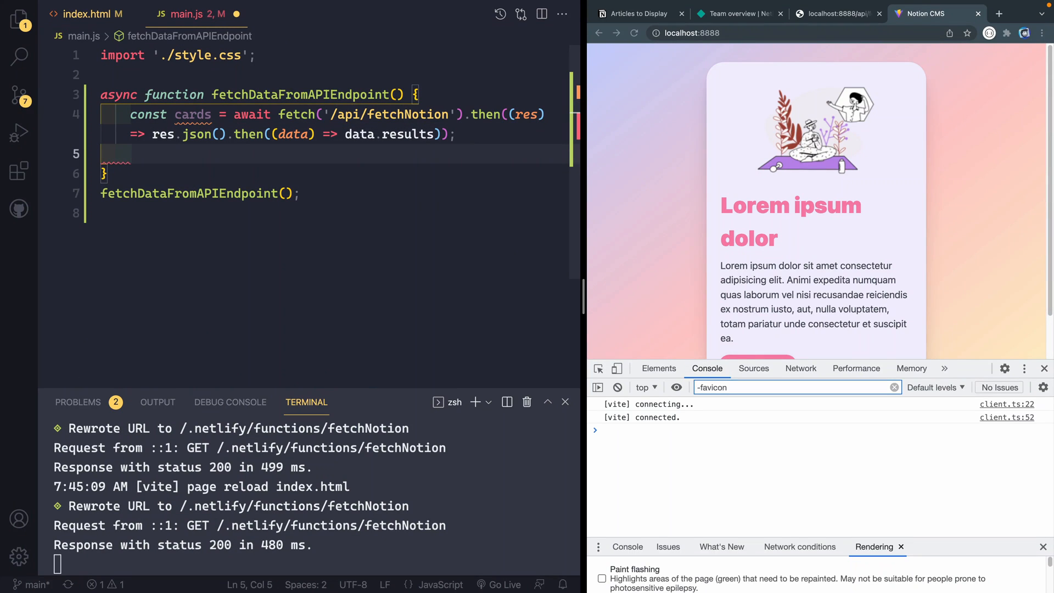
pyautogui.write('document.')
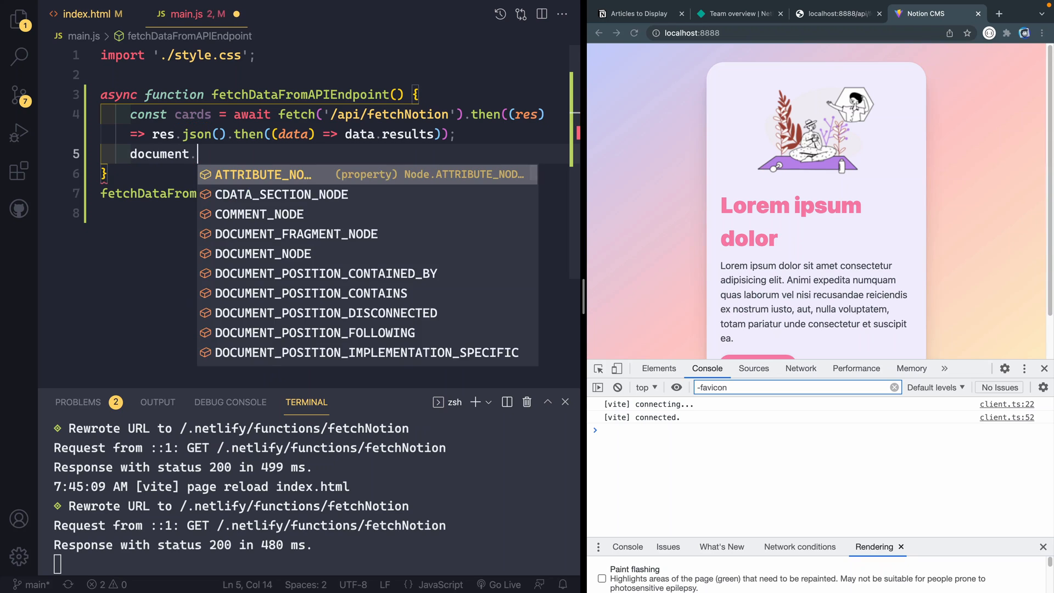
pyautogui.write('querySelector(')
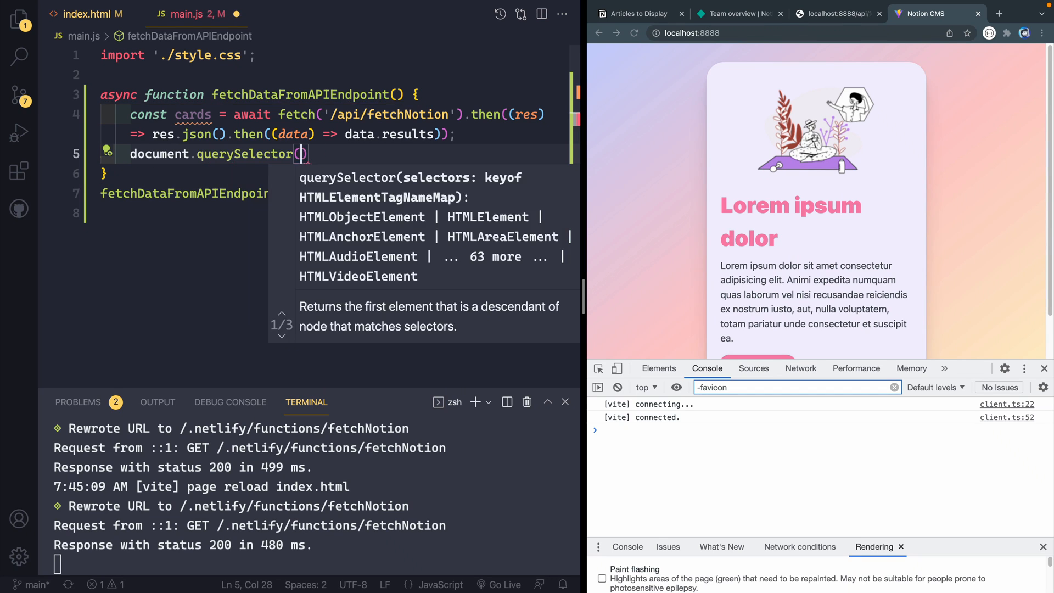
pyautogui.write("'.card-container")
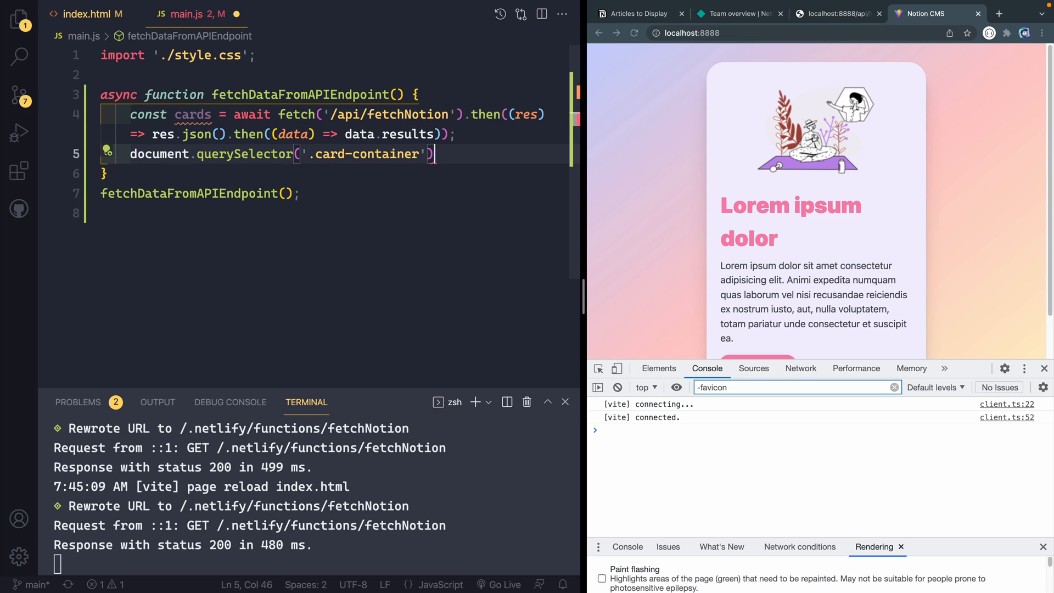
pyautogui.write('.inerrHTML -')
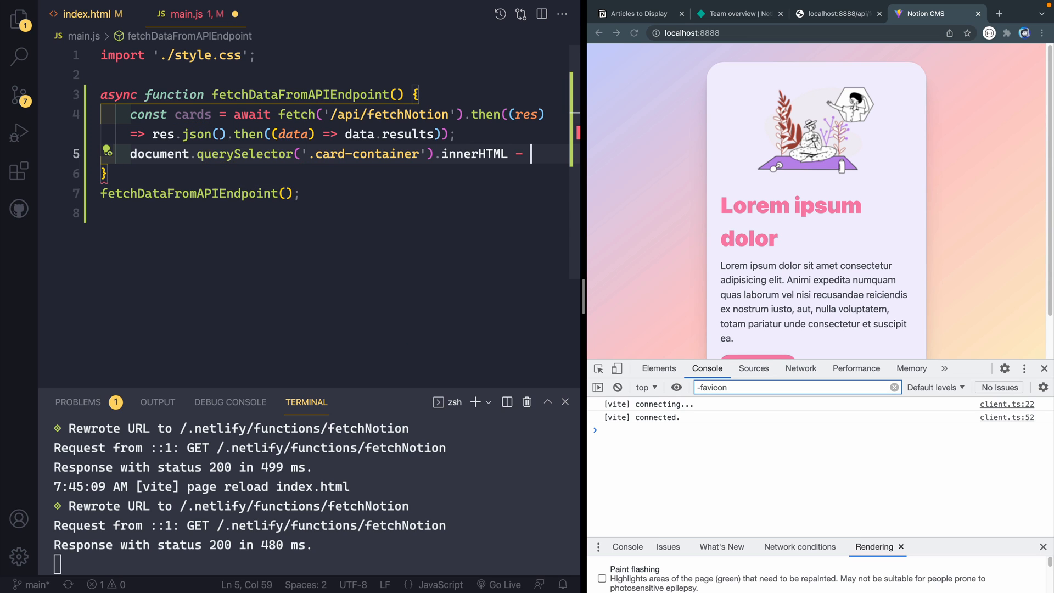
pyautogui.write('cards')
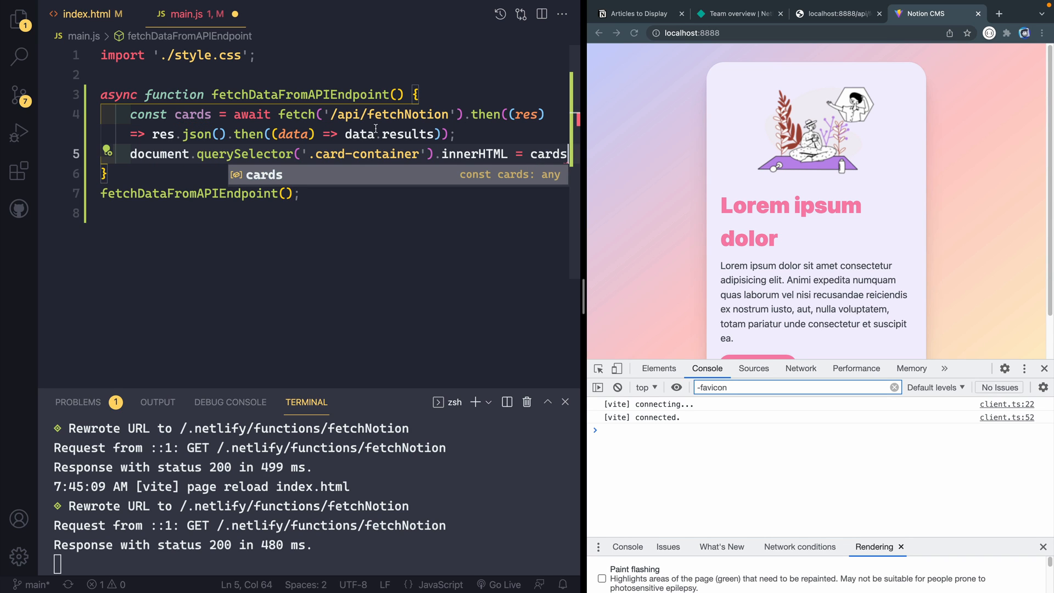
pyautogui.write('.map(')
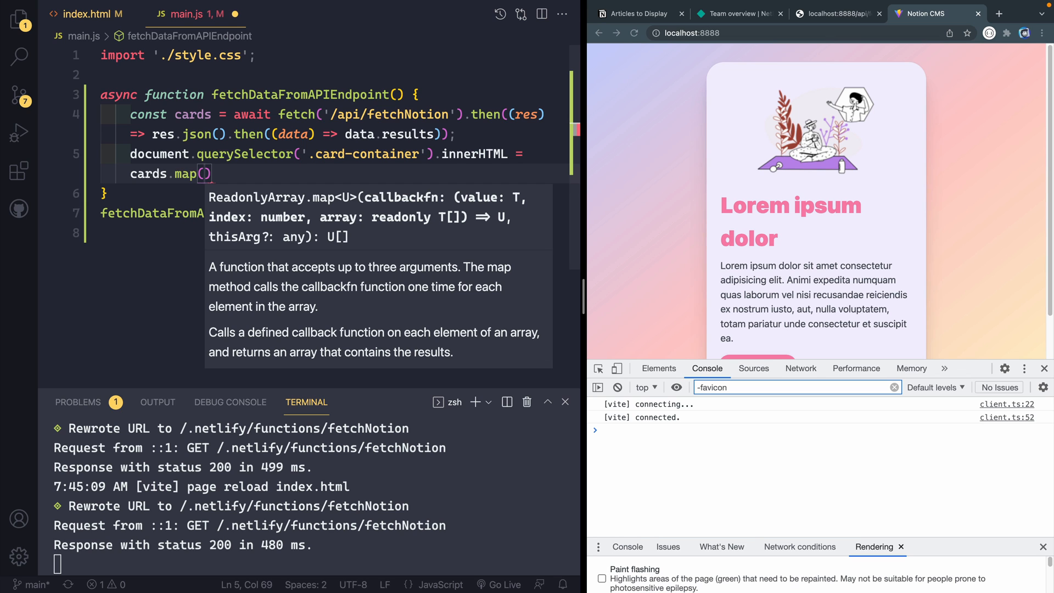
pyautogui.write('(')
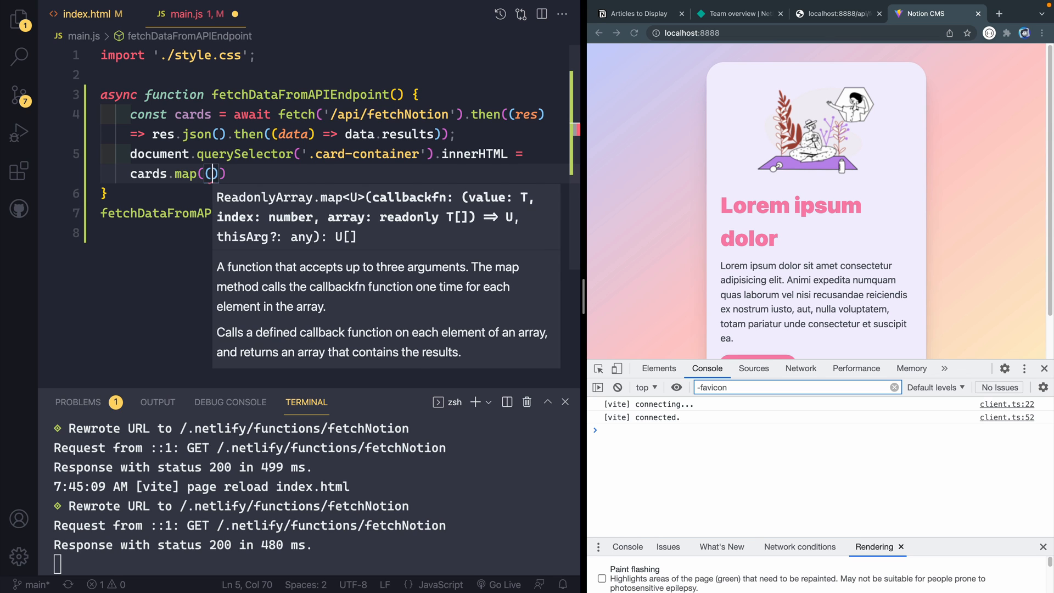
pyautogui.write('(card) =>')
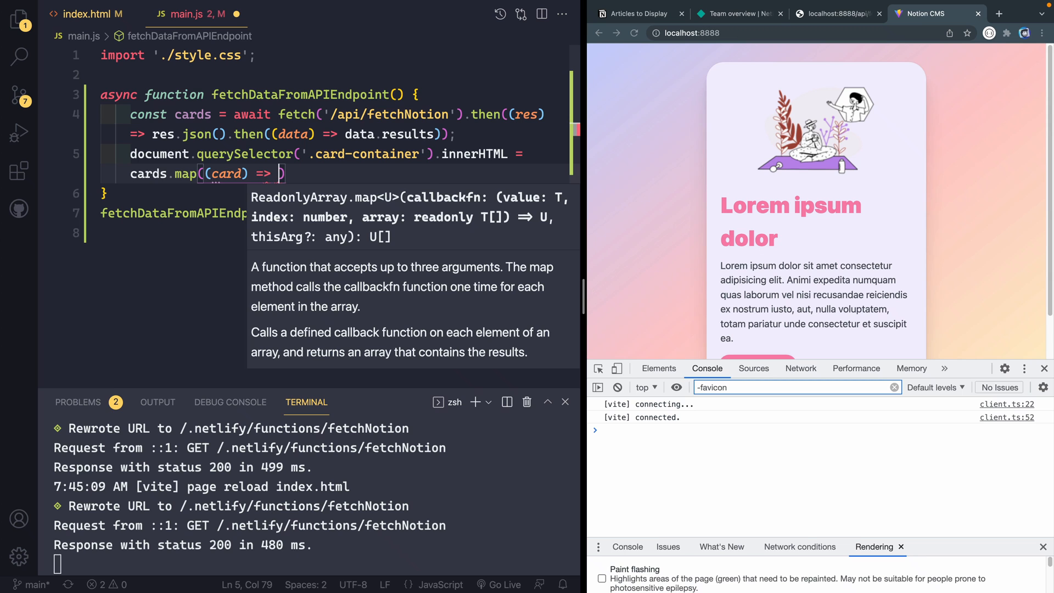
pyautogui.write('`')
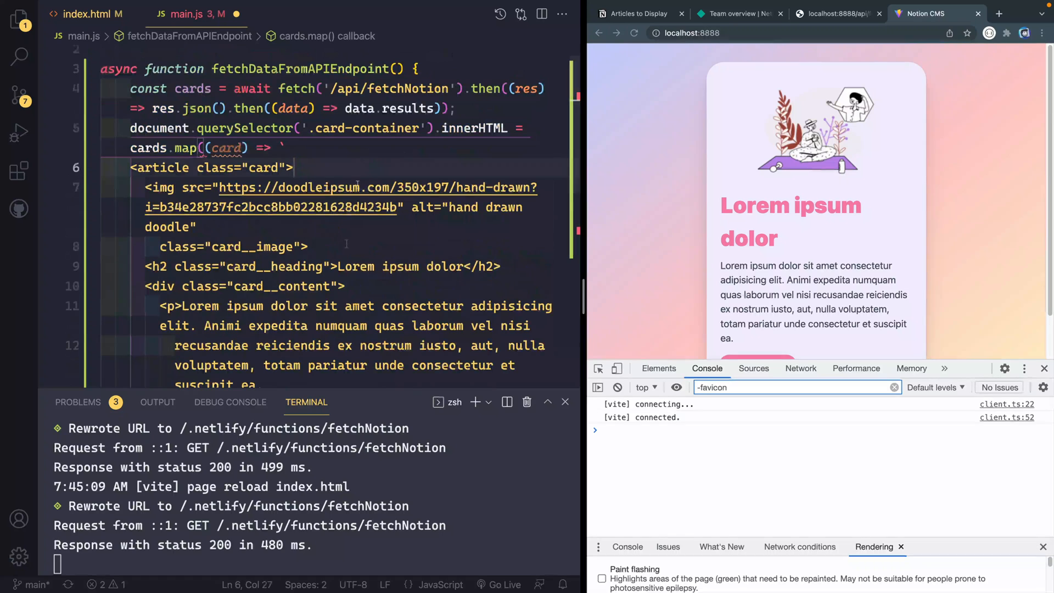
# Switch to the localhost:8888/api/fetchNotion tab showing the raw JSON page properties
pyautogui.scroll(-3)
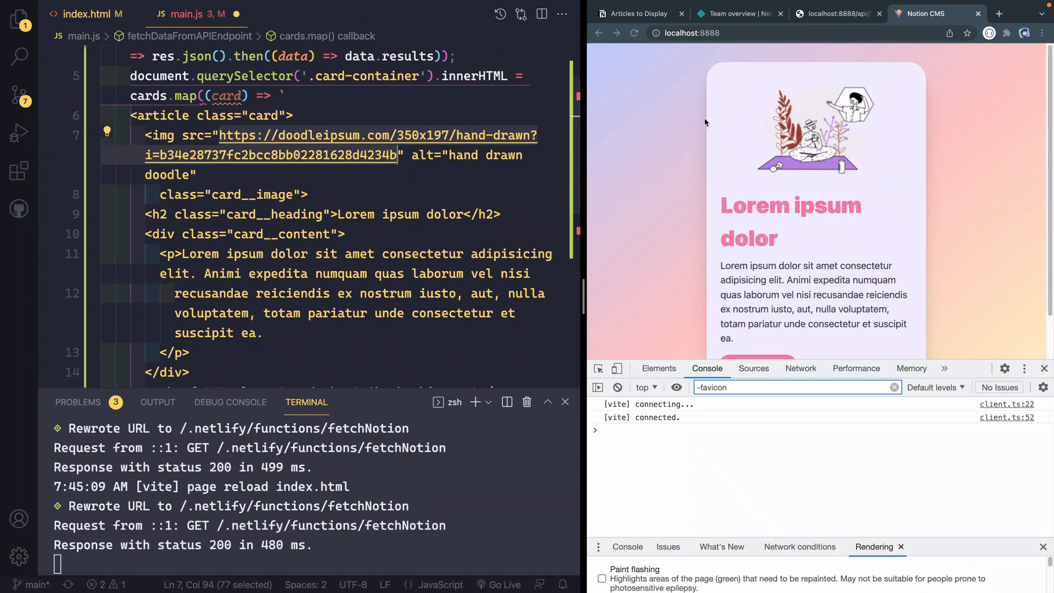
pyautogui.click(834, 13)
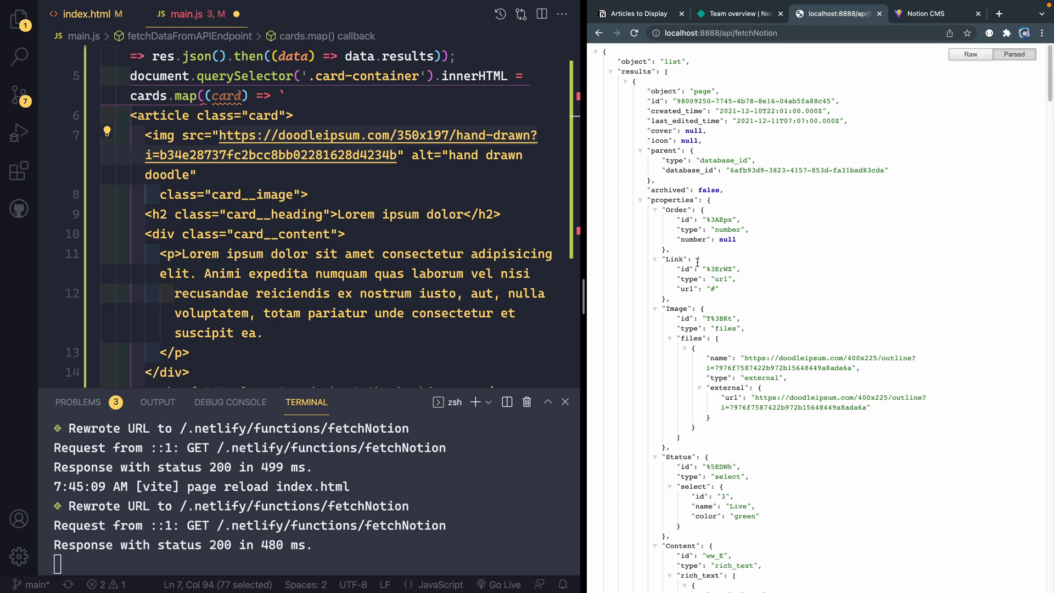
# Replace the template's hardcoded src, alt, heading, paragraph and href with ${card.properies} placeholders
pyautogui.click(343, 214)
pyautogui.write('$')
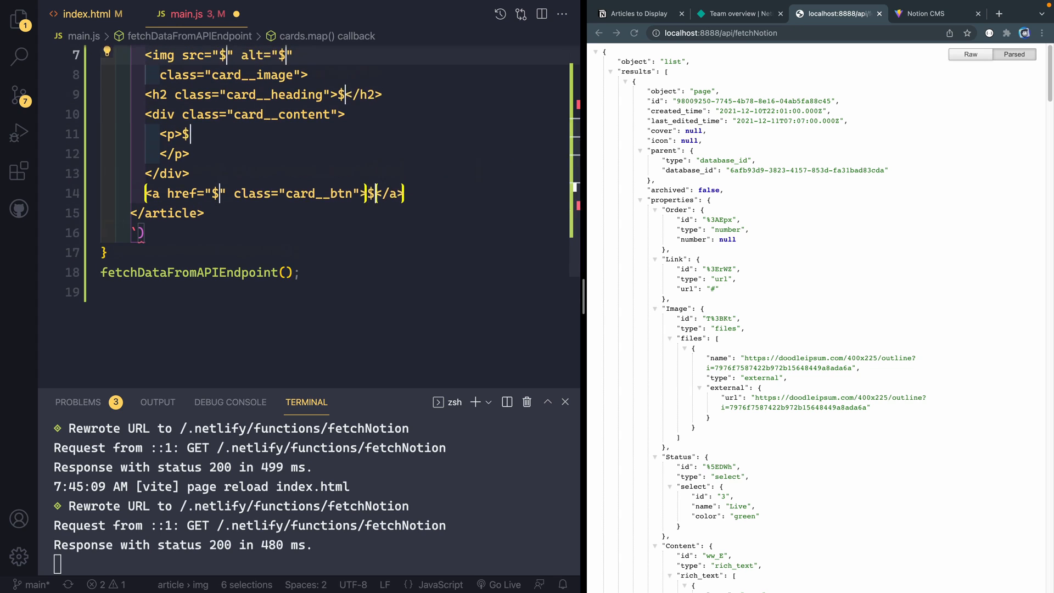
pyautogui.write('{')
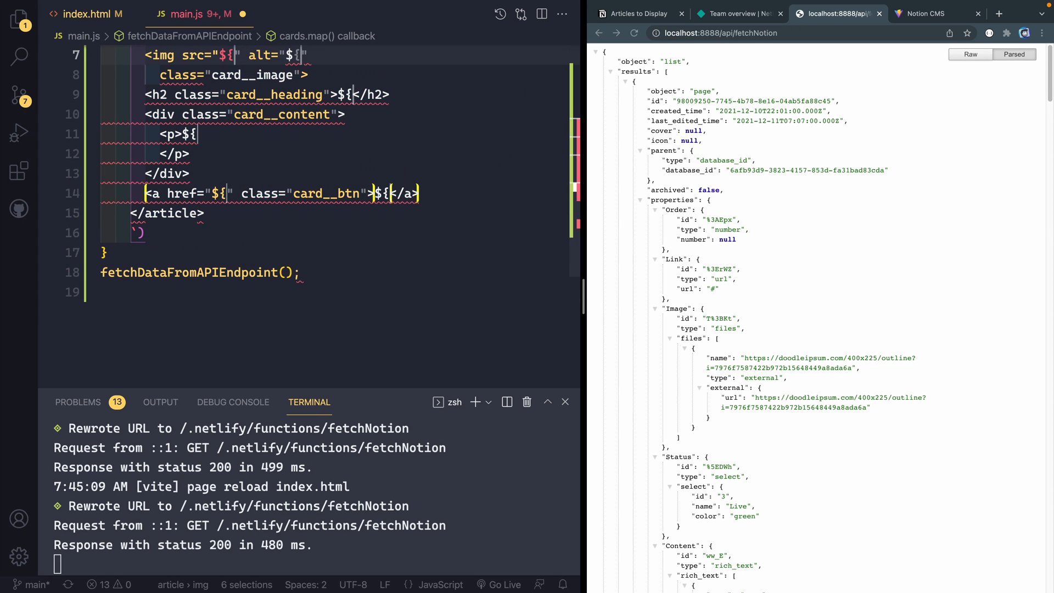
pyautogui.write('card.properies.Imag')
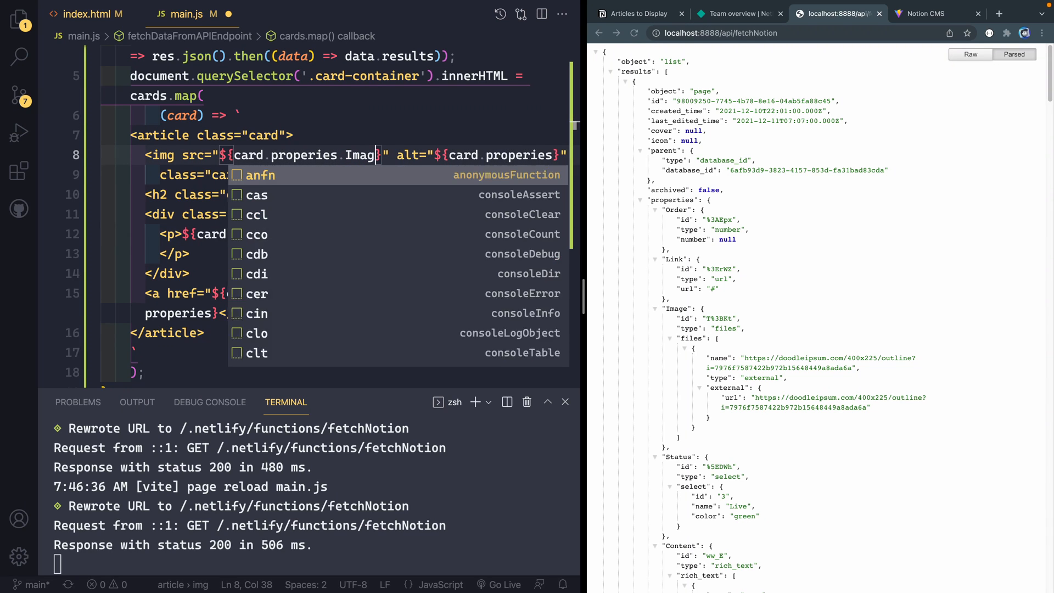
# Extend the img src placeholder to card.properies.Image.files[0].external.url
pyautogui.write('e.files[')
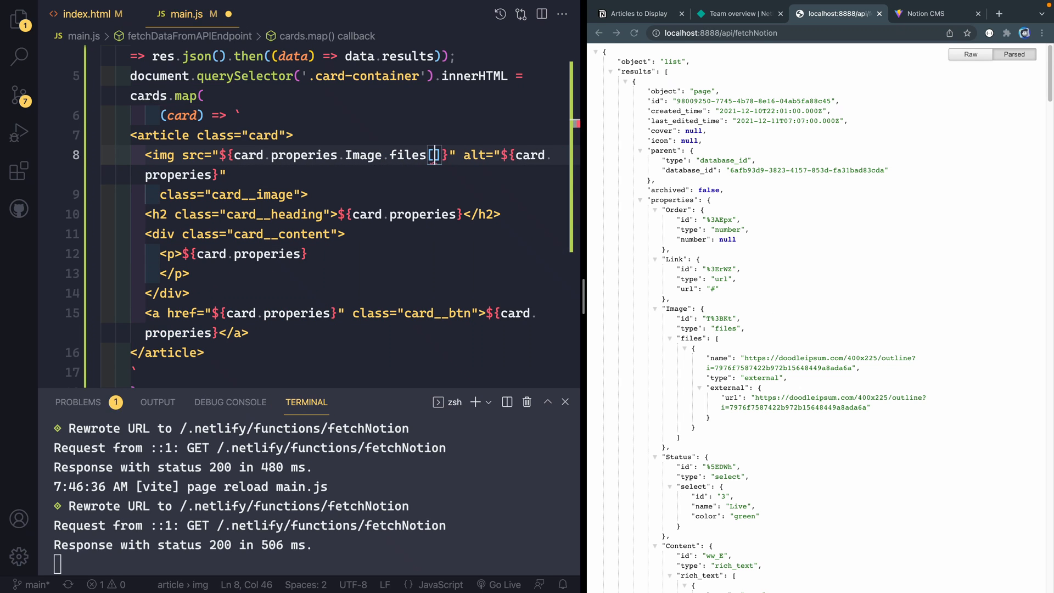
pyautogui.write('0')
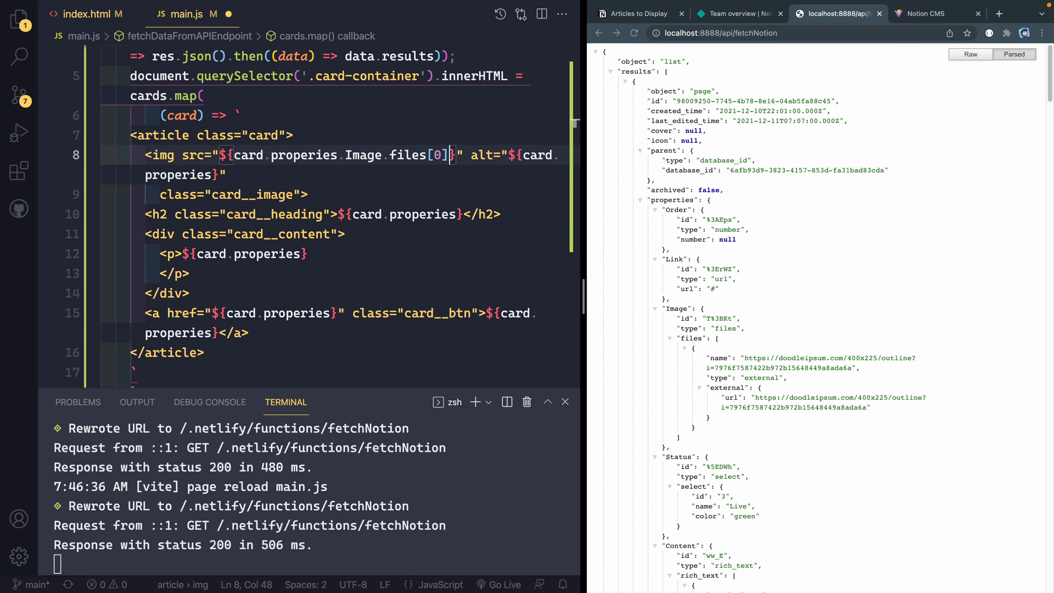
pyautogui.write('.')
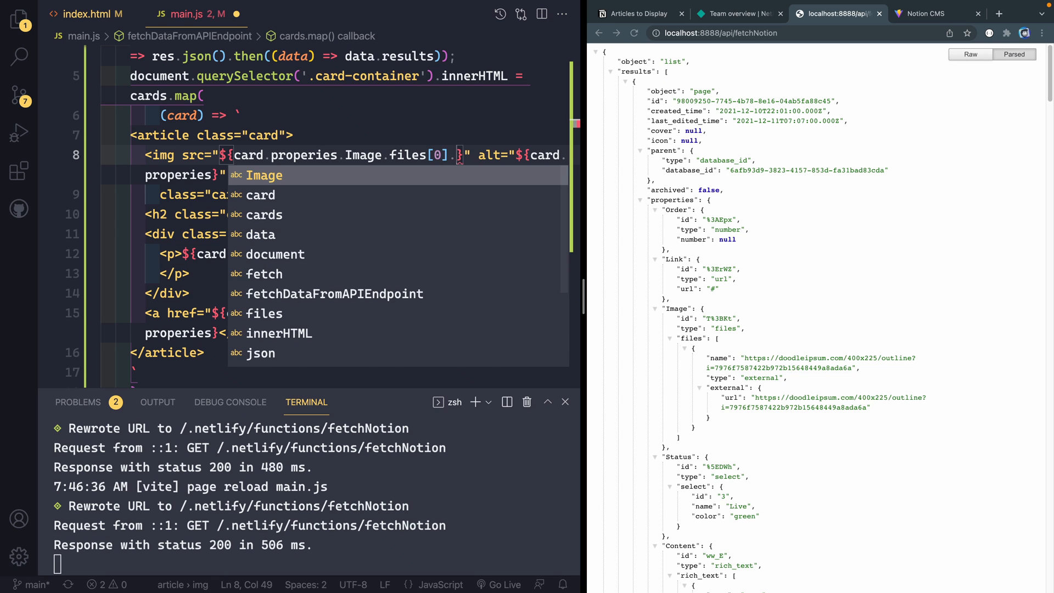
pyautogui.write('.external.url')
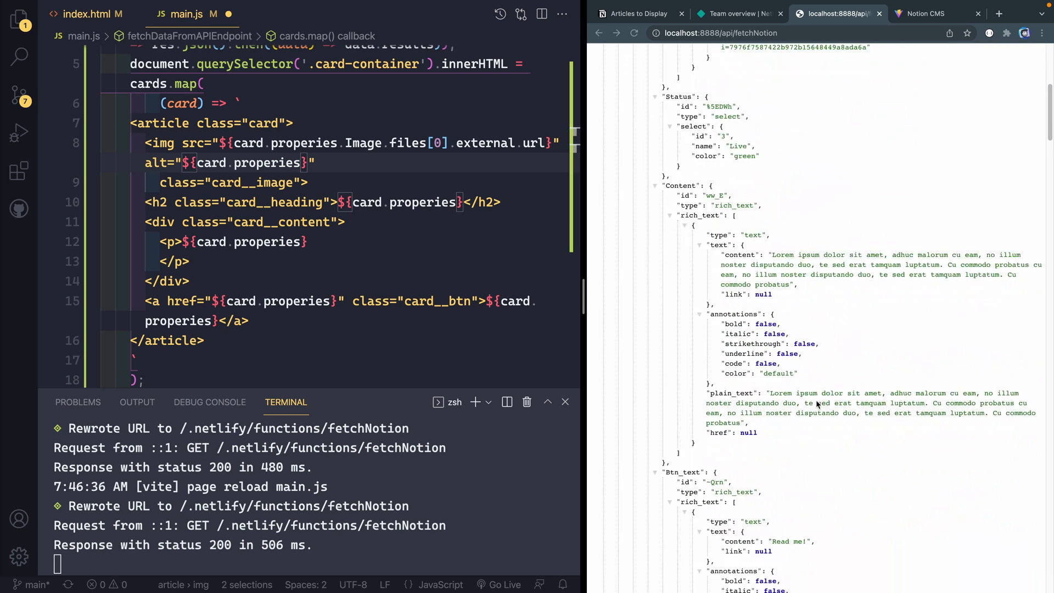
# Complete the alt and h2 placeholders as card.properies.Name.title[0].plain_text using both cursors
pyautogui.scroll(-3)
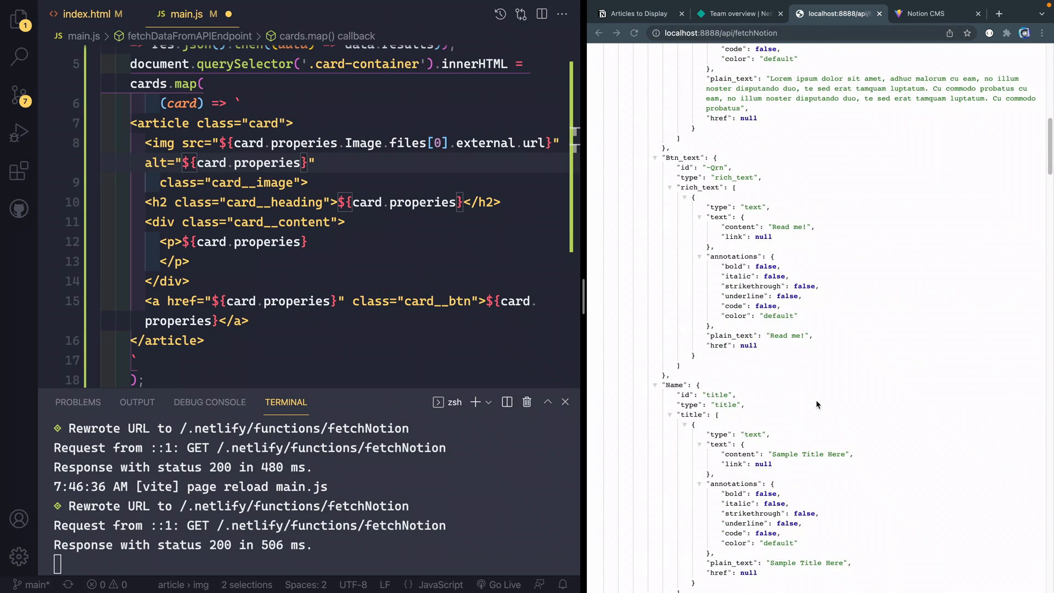
pyautogui.write('.Name')
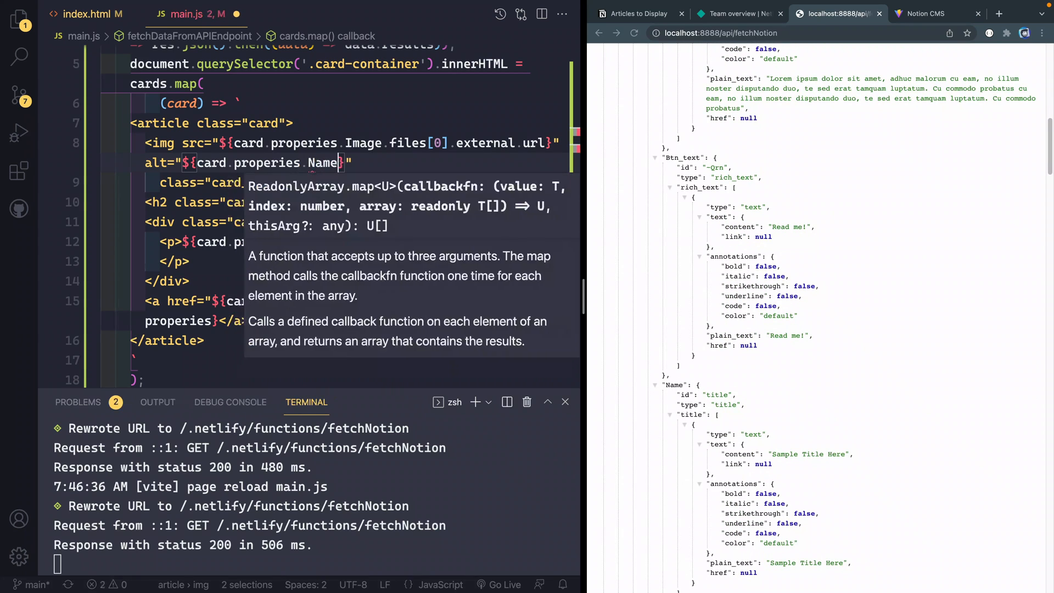
pyautogui.write('.title')
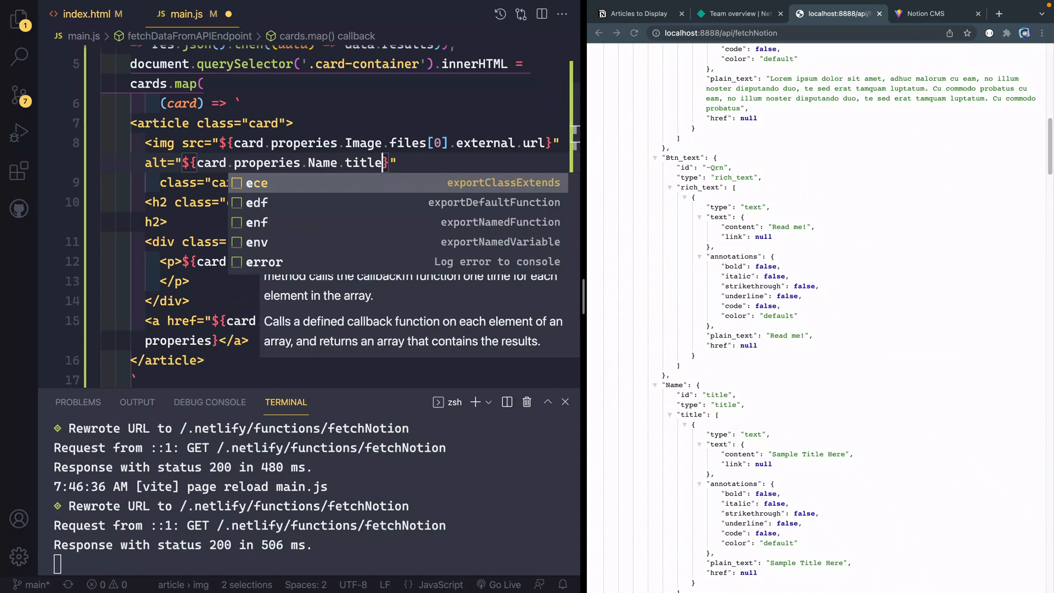
pyautogui.write('[0]')
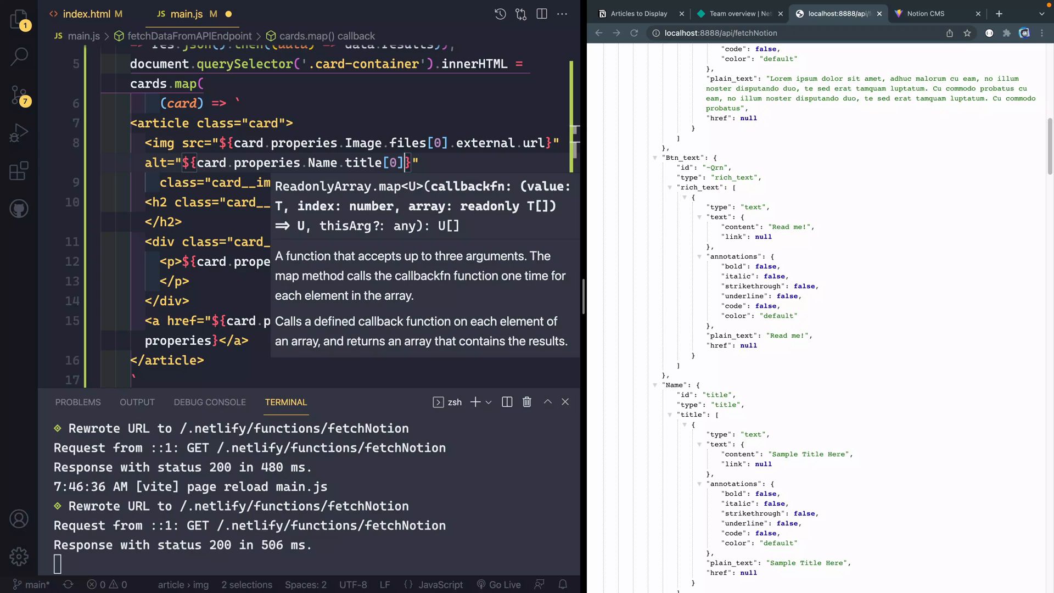
pyautogui.write('plain_text')
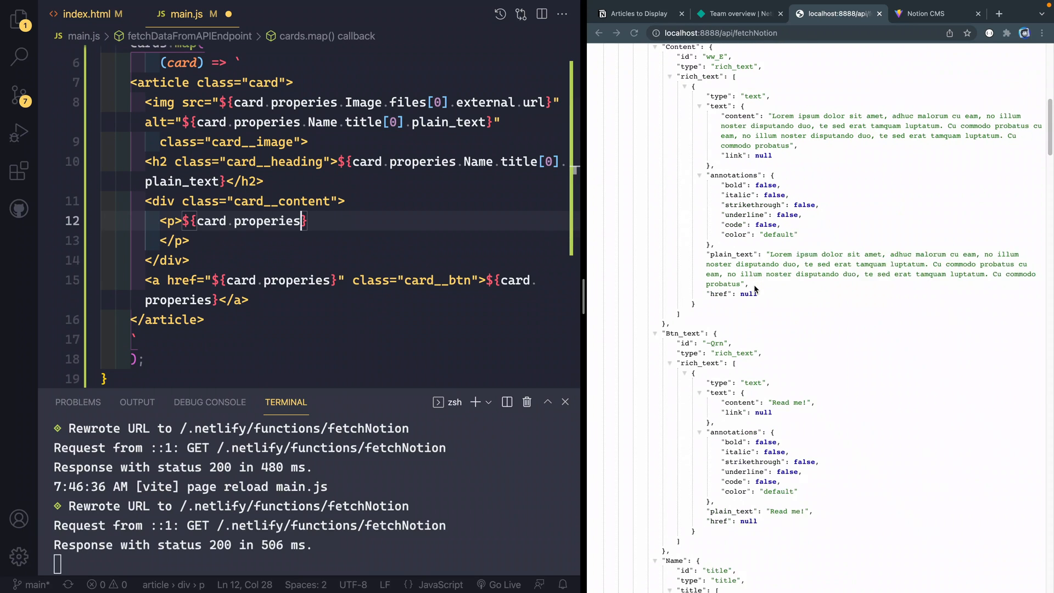
# Bind the card paragraph to Content.rich_text[0].plain_text
pyautogui.write('.')
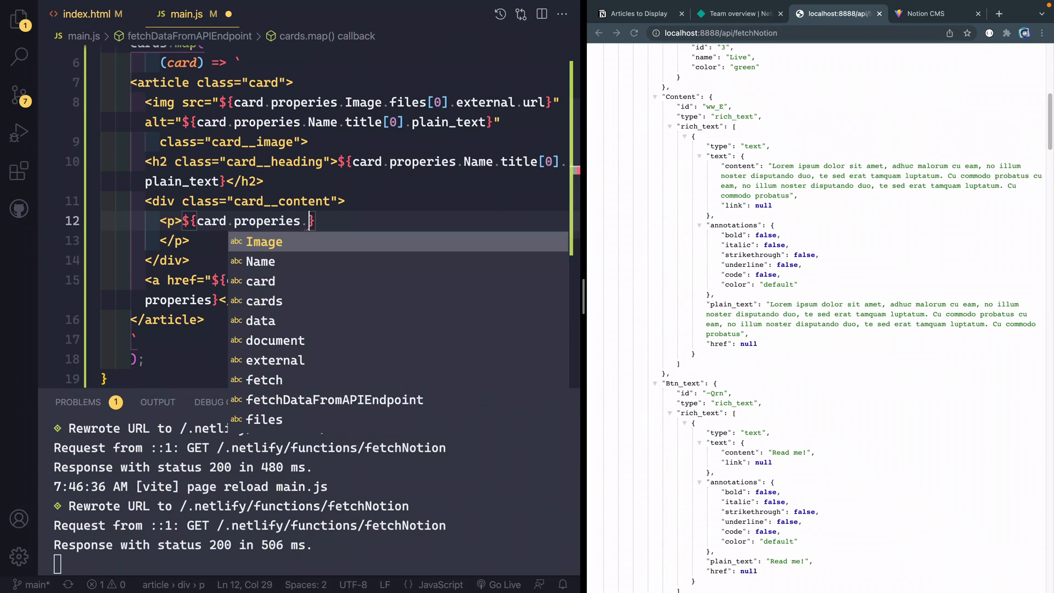
pyautogui.write('Content.rich_text[0')
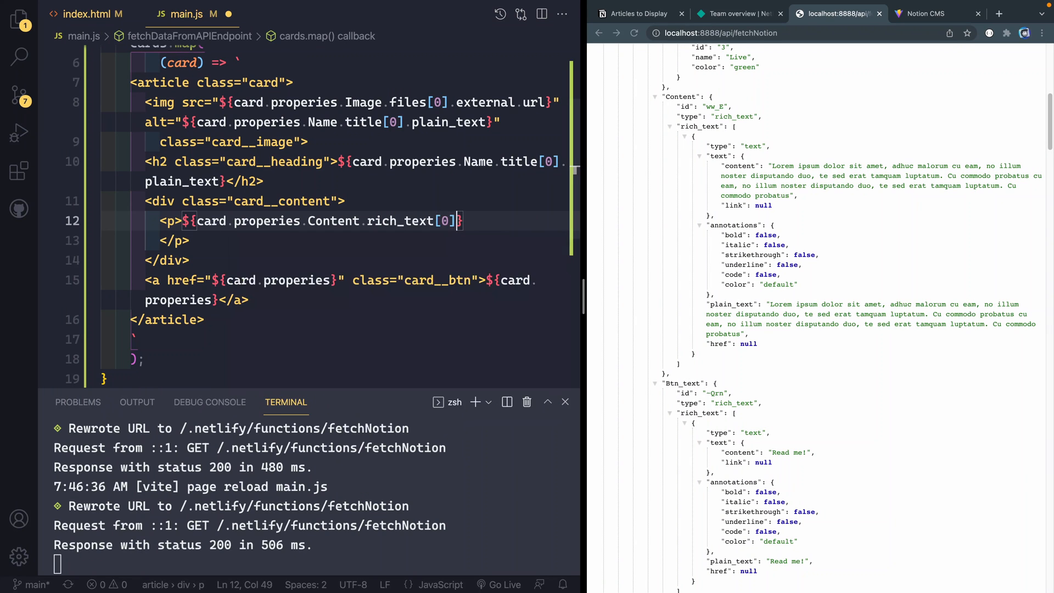
pyautogui.write('.')
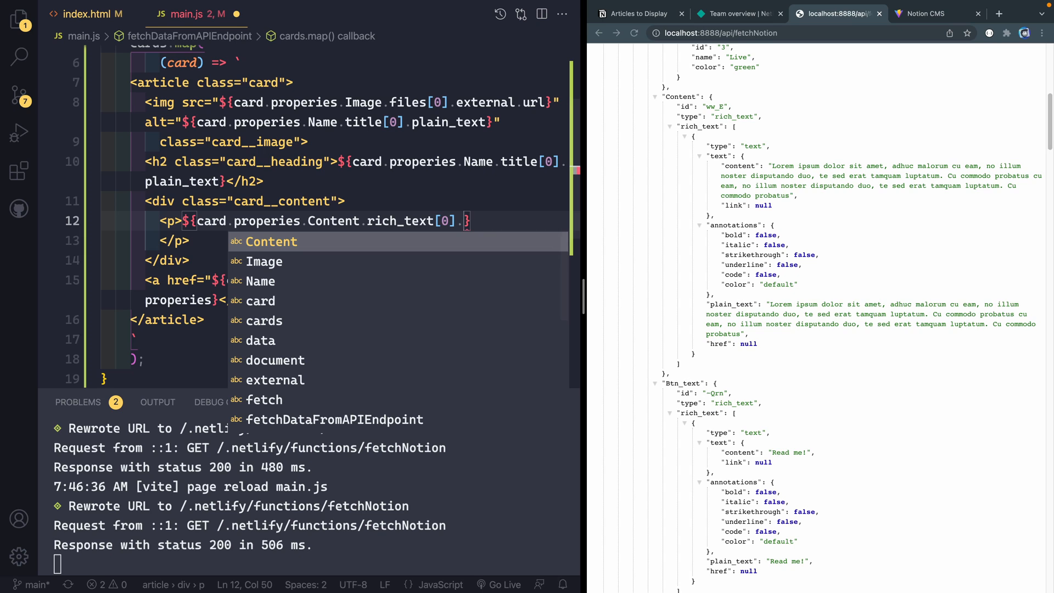
pyautogui.write('plain_text')
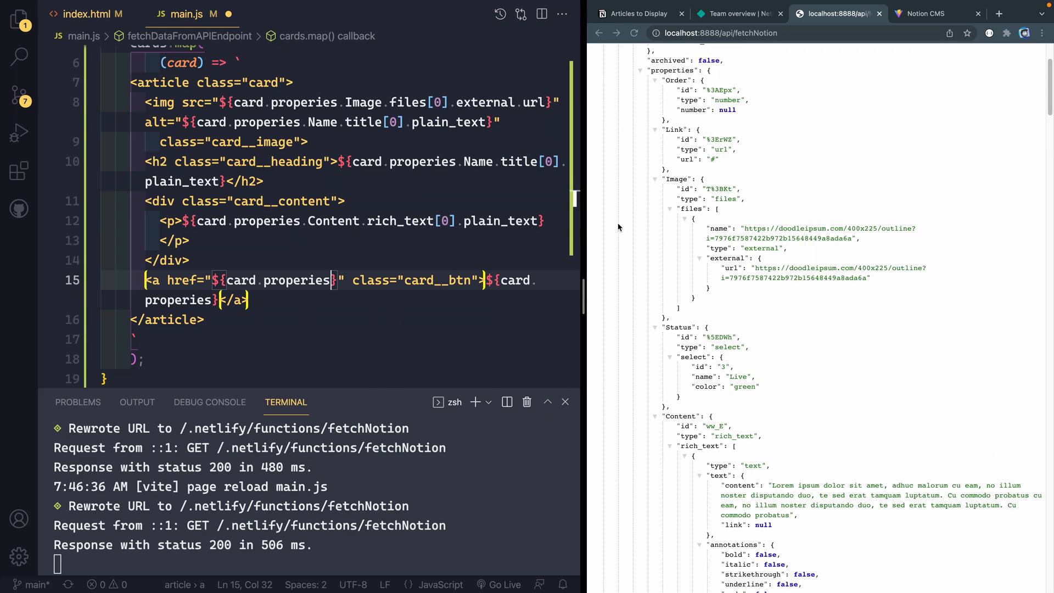
# Bind the link href to Link.url and the button label to Btn_text.rich_text[0].plain_text
pyautogui.write('Link.url')
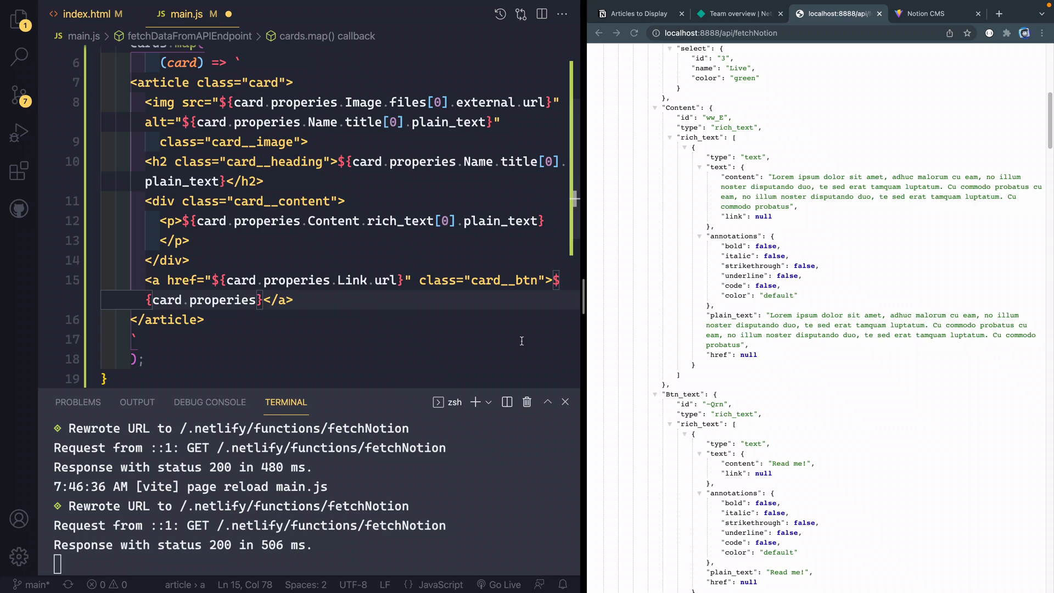
pyautogui.write('rich_text[0')
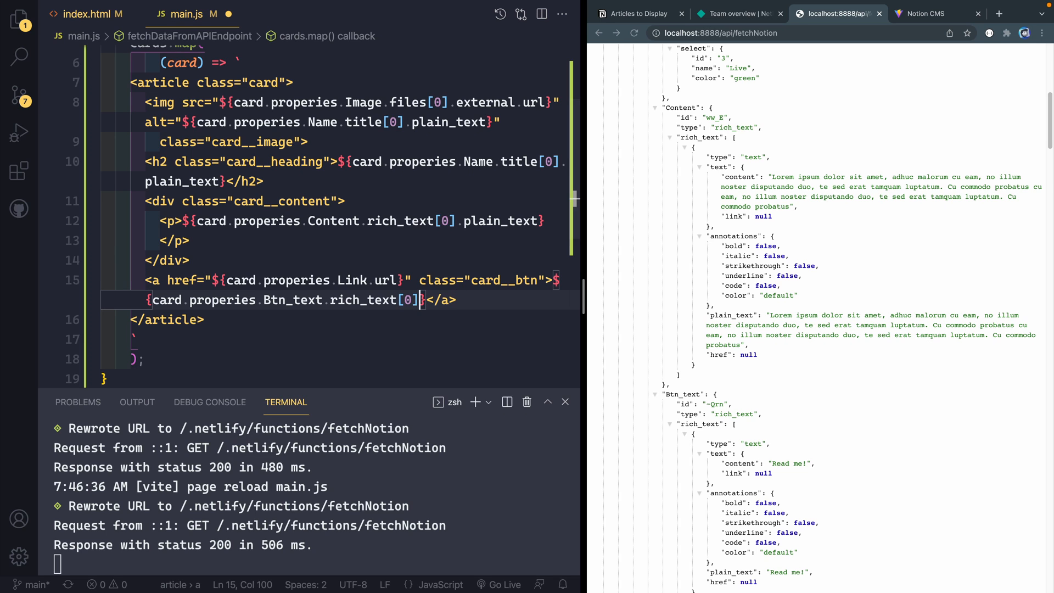
pyautogui.write('.')
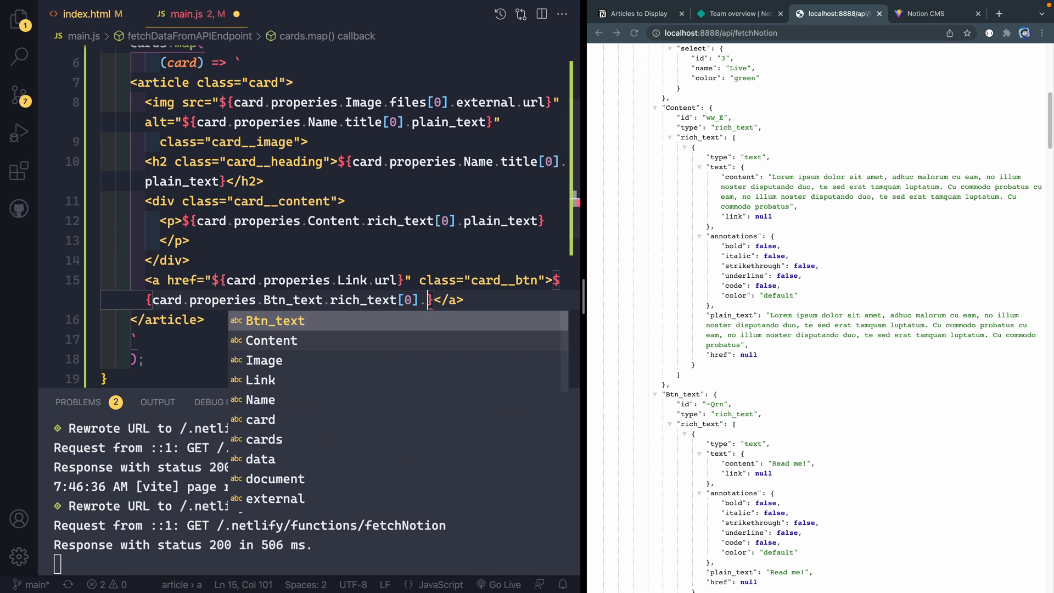
pyautogui.scroll(-3)
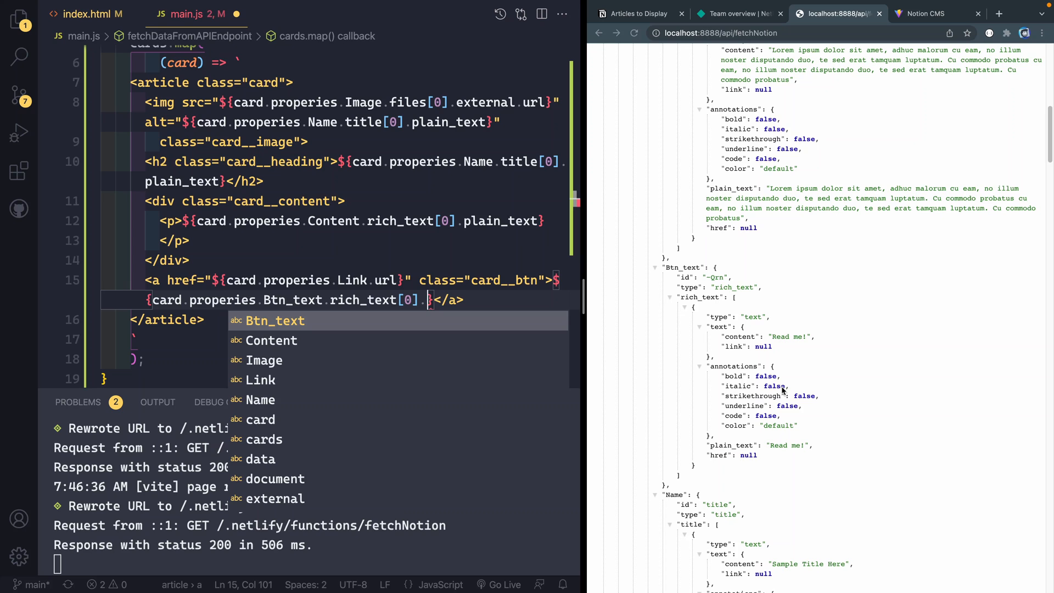
pyautogui.write('plain_text')
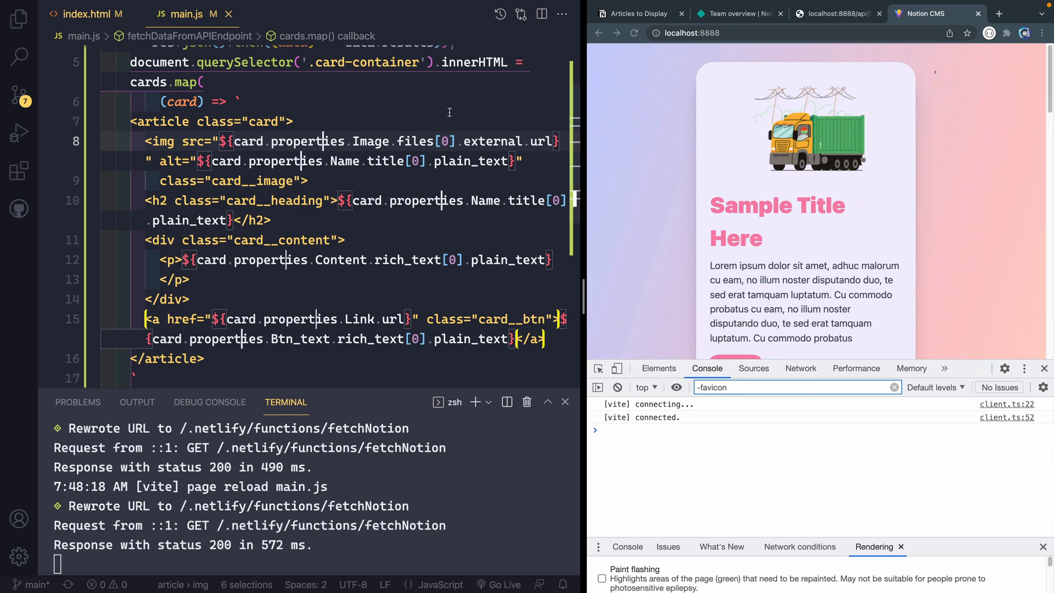
# Review the cards.map template markup and place the edit point after it
pyautogui.scroll(-3)
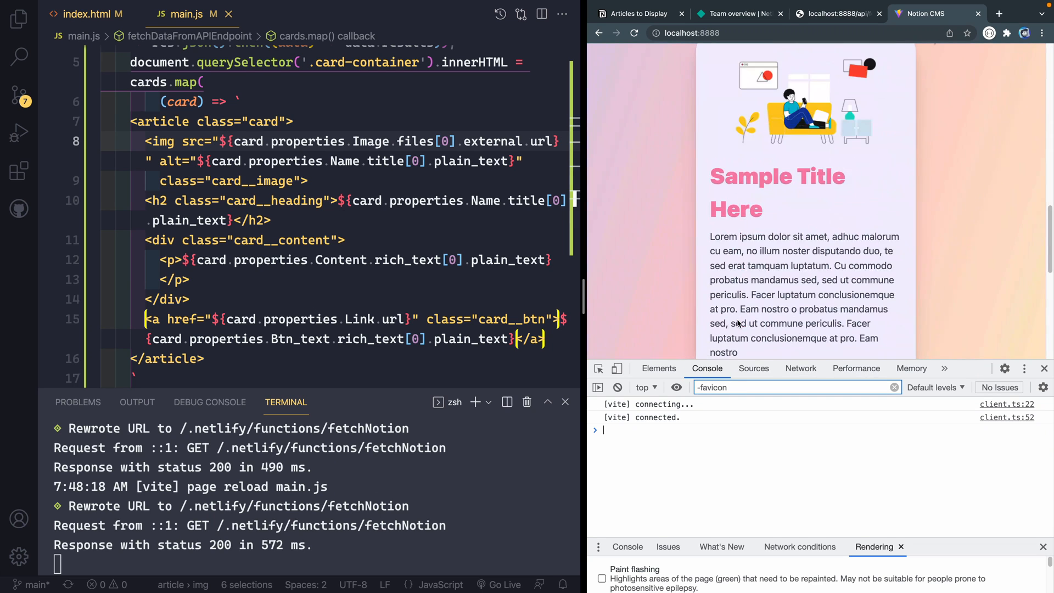
pyautogui.scroll(-3)
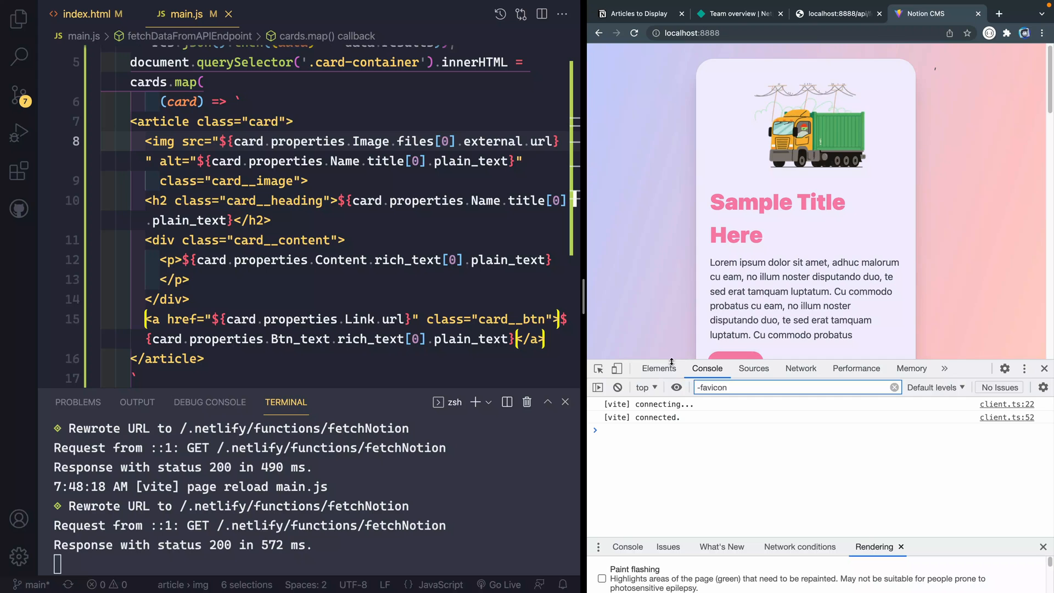
pyautogui.click(657, 367)
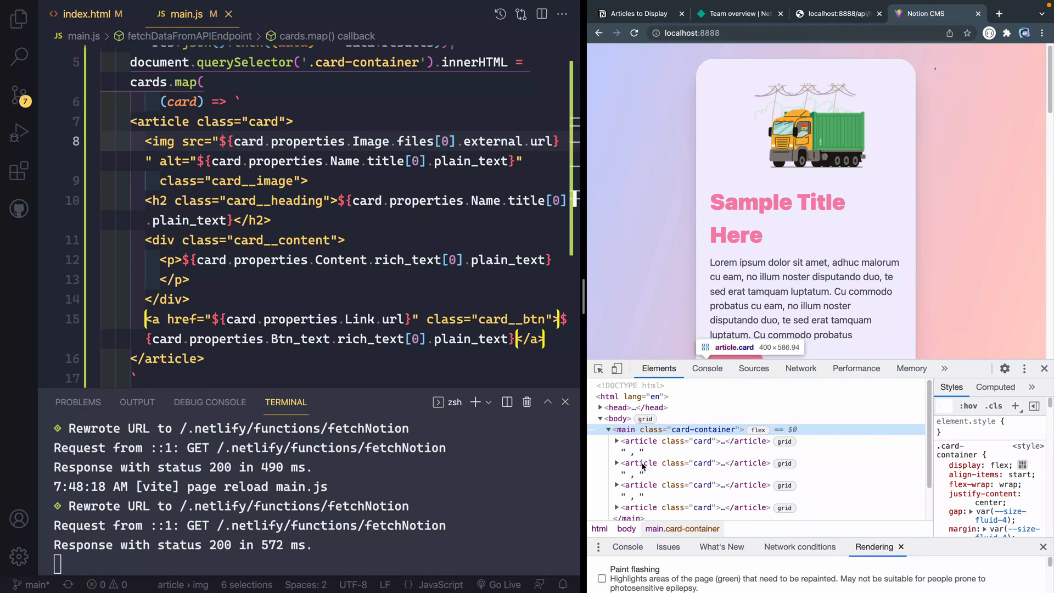
pyautogui.click(635, 451)
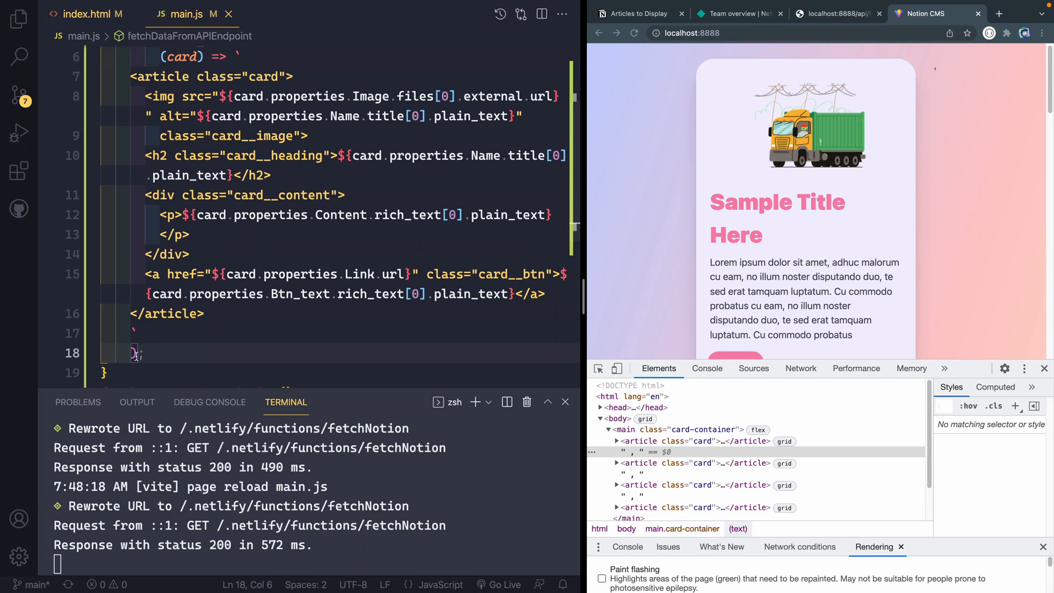
# Append .join('') after cards.map and inspect the card container markup in DevTools
pyautogui.write("join('');")
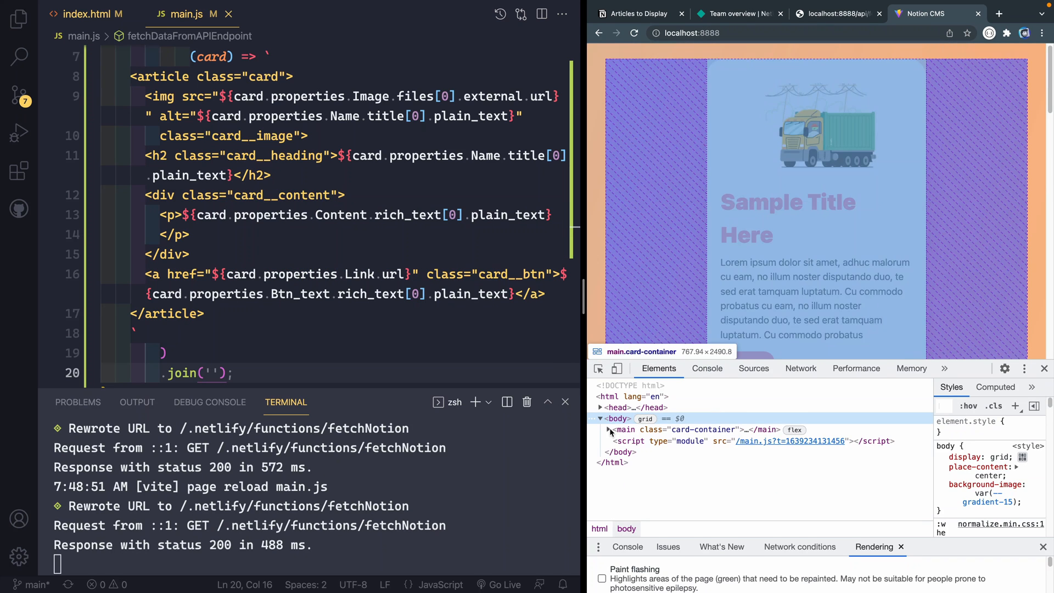
pyautogui.click(608, 430)
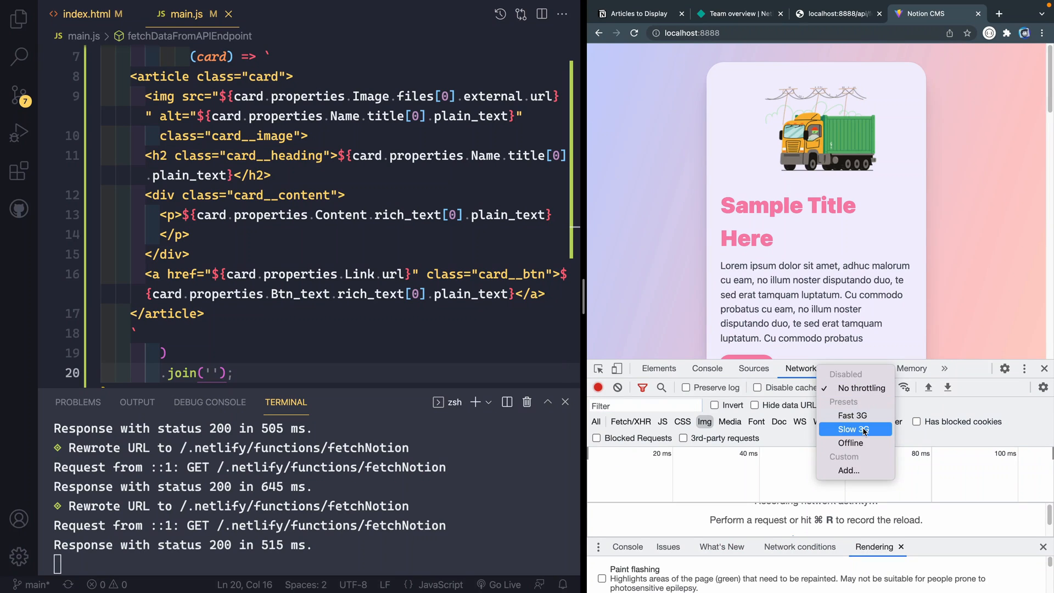
# Reload the page under Slow 3G throttling, then restore No throttling and return to the terminal
pyautogui.click(852, 429)
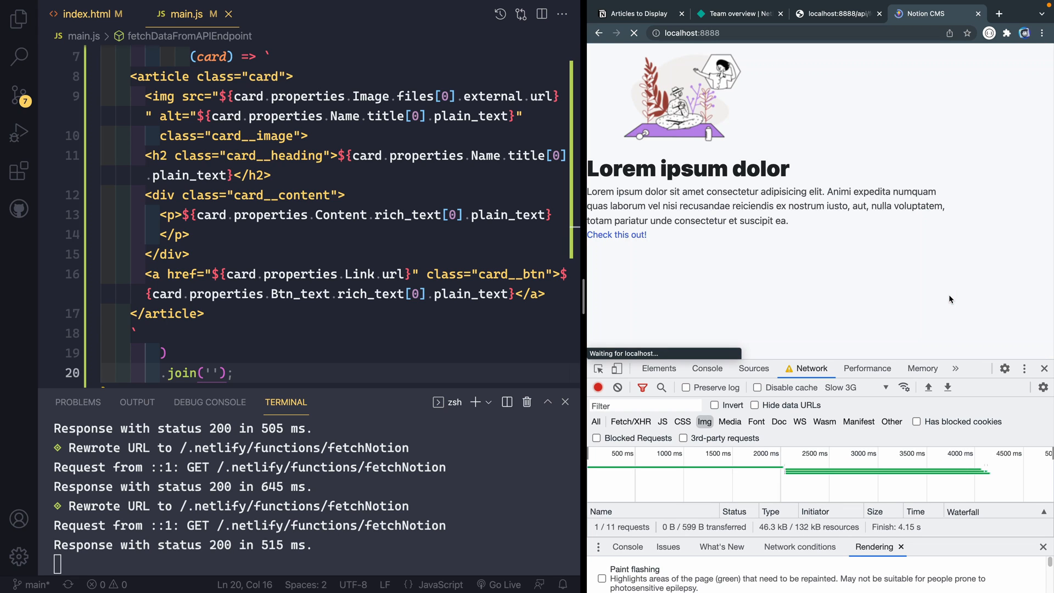
pyautogui.click(633, 31)
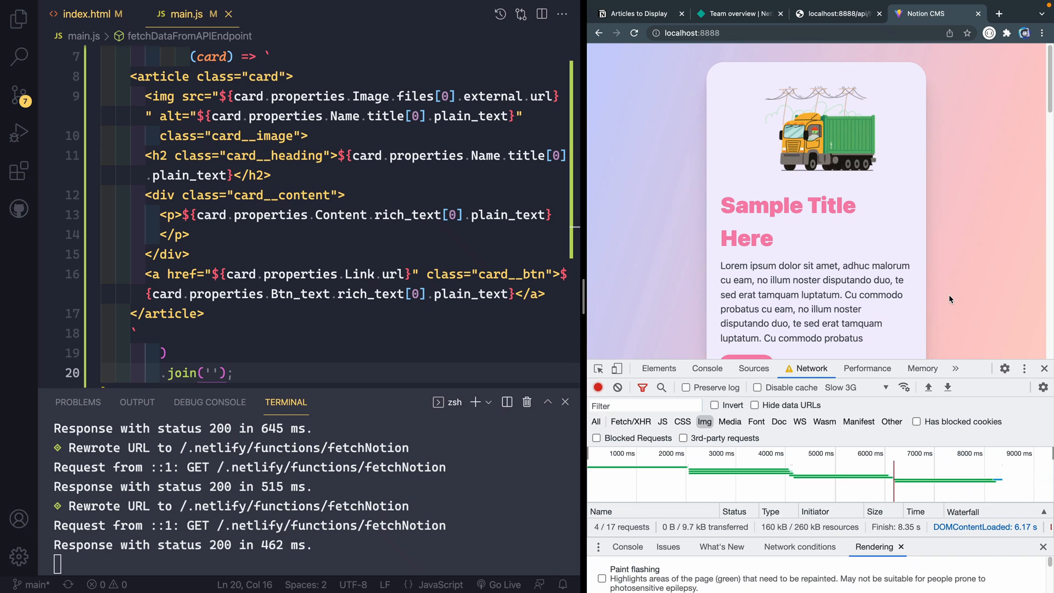
pyautogui.click(843, 388)
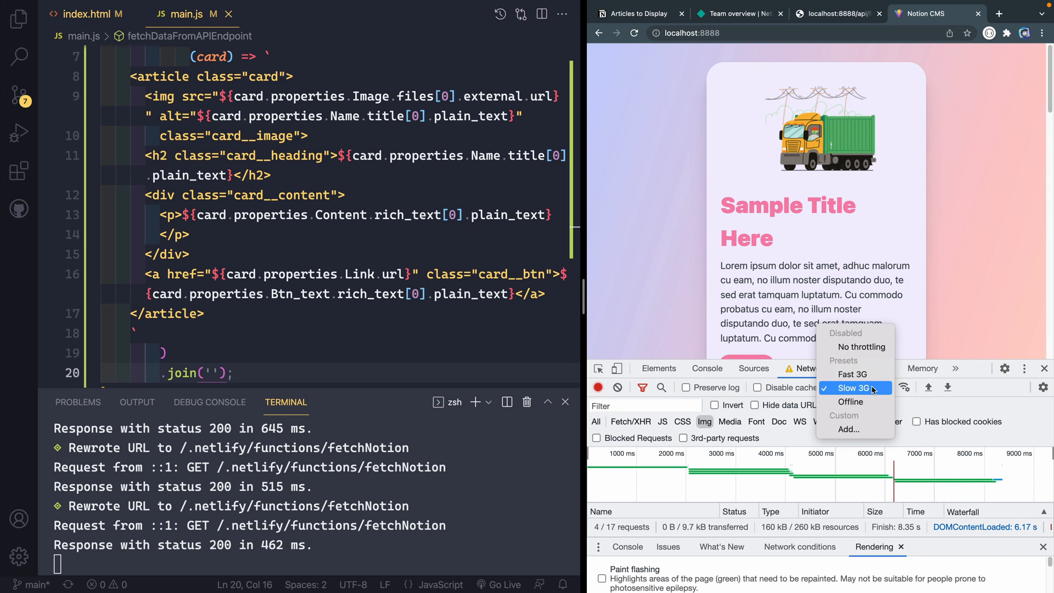
pyautogui.click(860, 346)
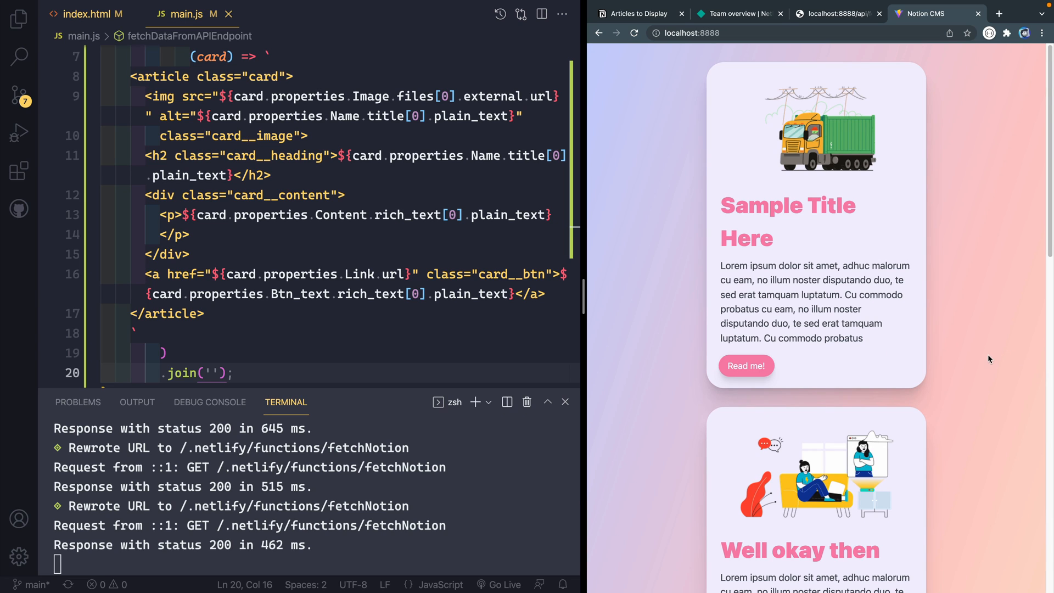
pyautogui.click(205, 312)
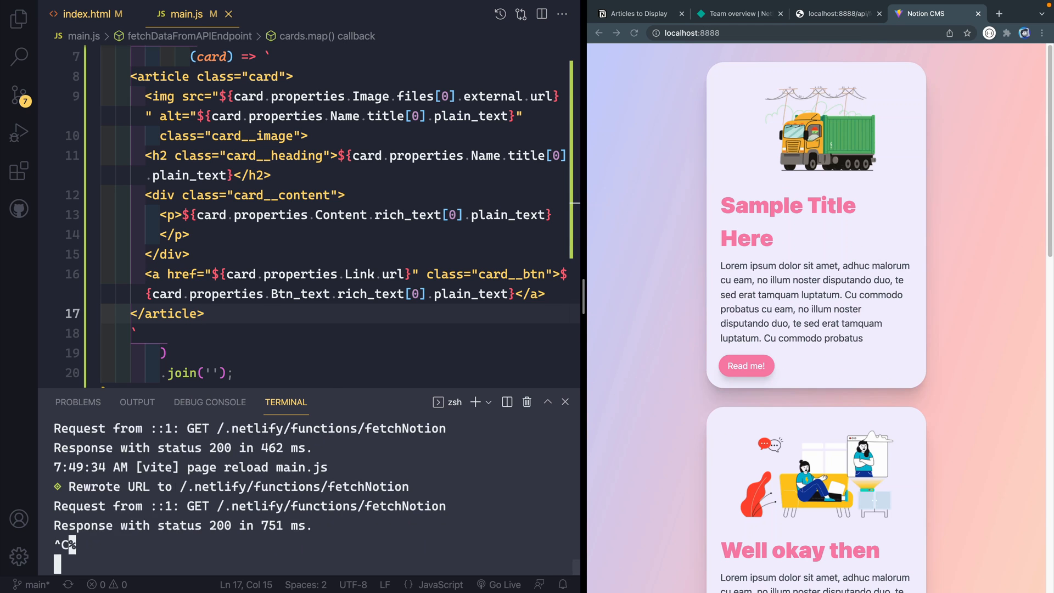
# Commit all changed files with a 'finished al...' fetching message and sync to the remote
pyautogui.click(18, 95)
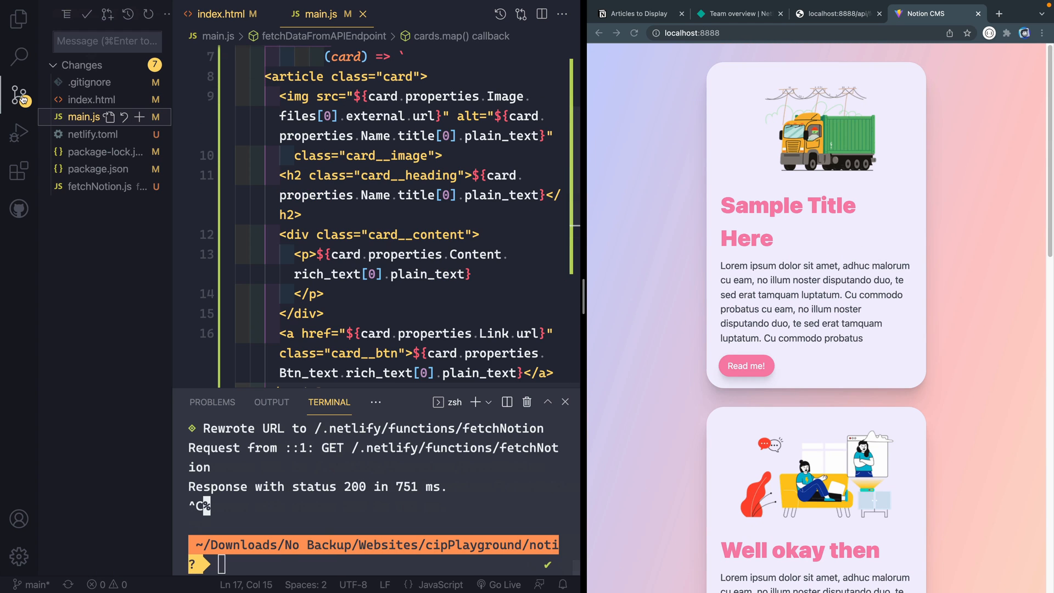
pyautogui.click(106, 41)
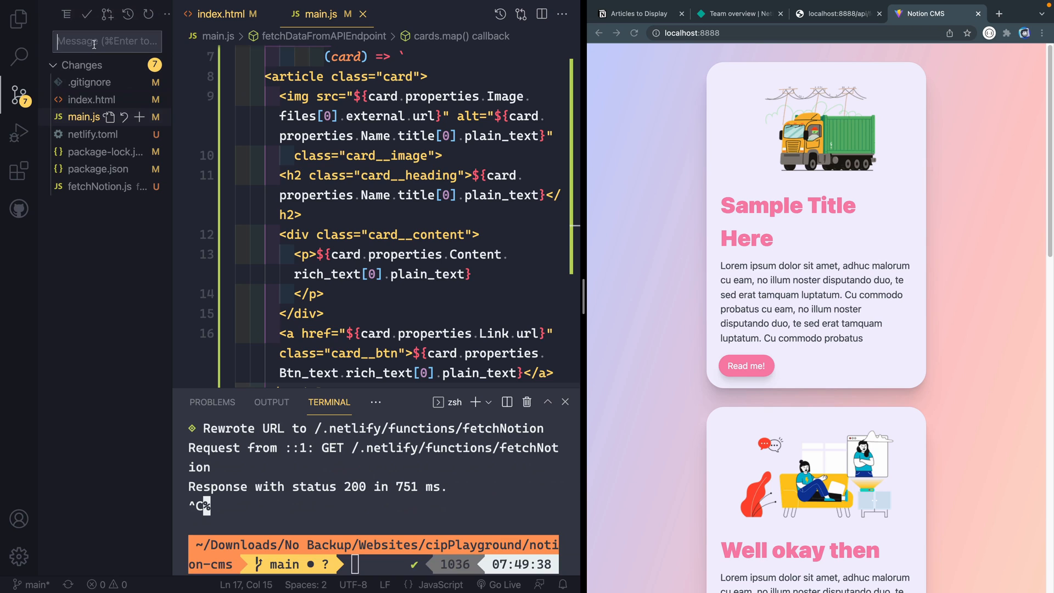
pyautogui.write('finished al')
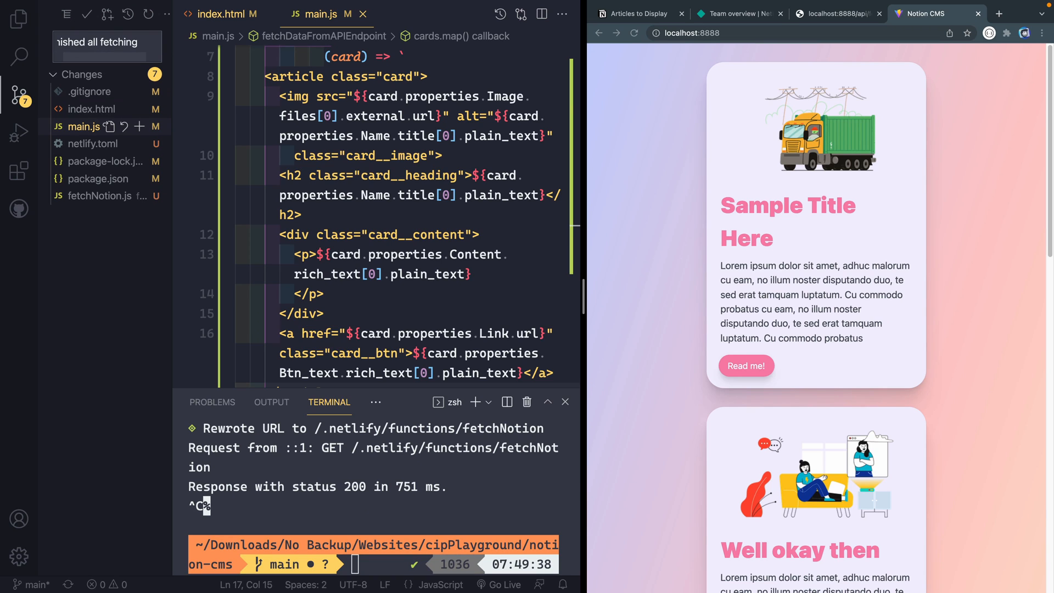
pyautogui.click(86, 13)
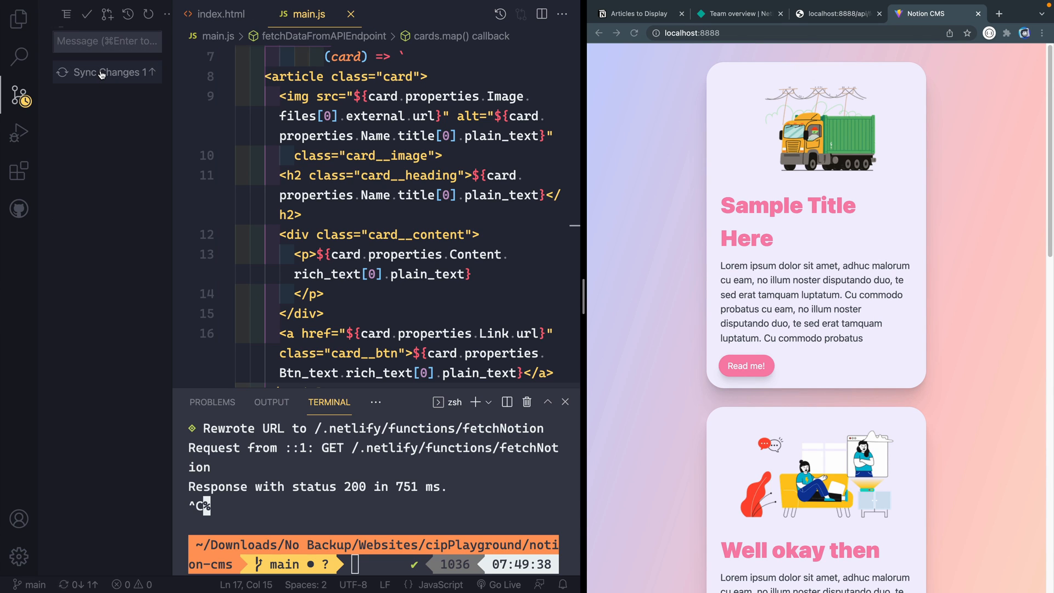
pyautogui.click(726, 13)
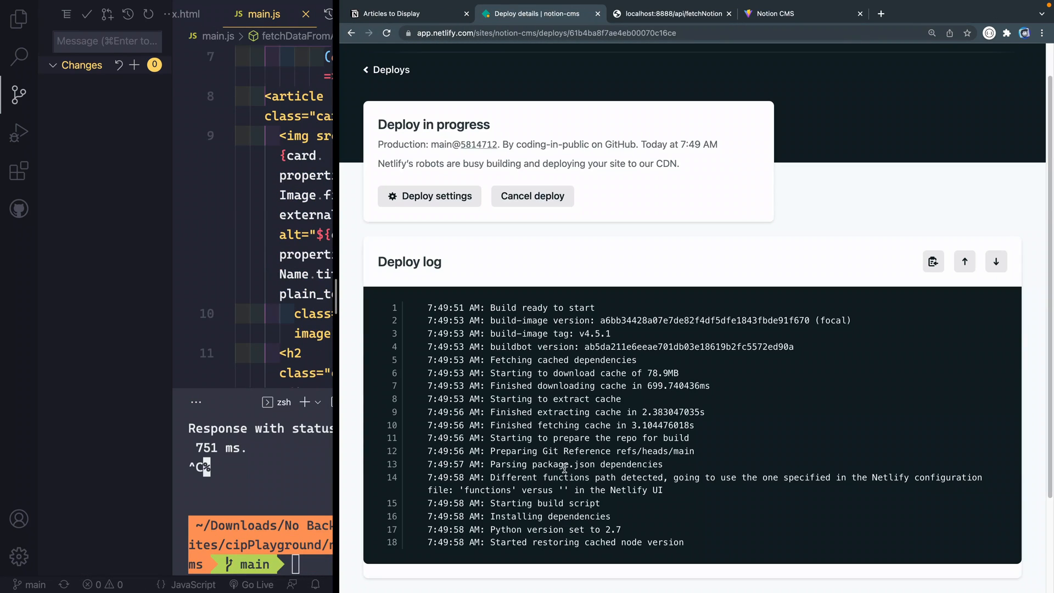
# Scroll the Netlify deploy log until it reports 'Build script success' and the site live
pyautogui.scroll(-3)
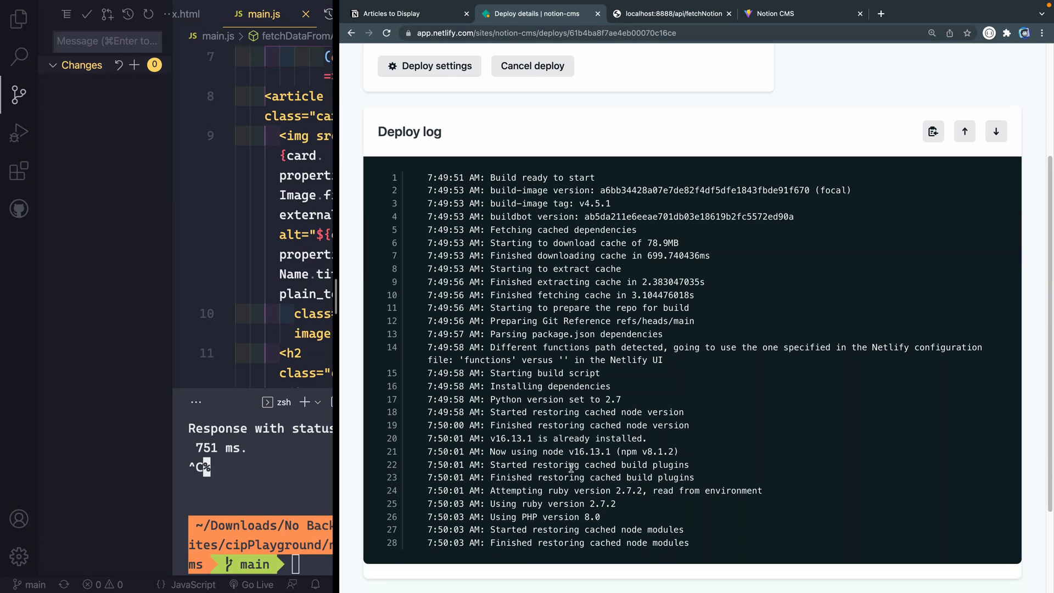
pyautogui.scroll(-3)
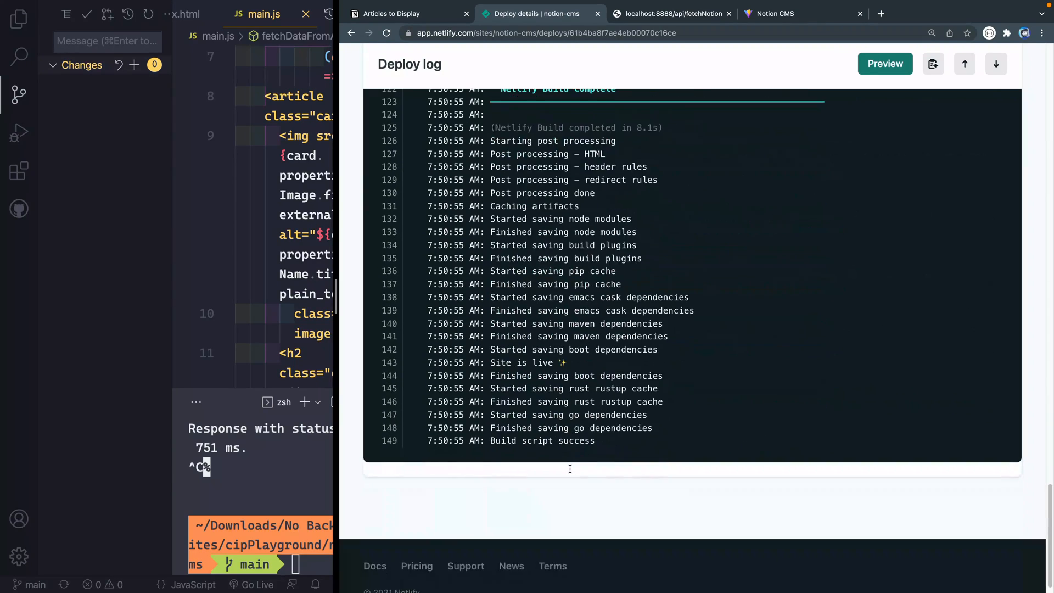
pyautogui.scroll(3)
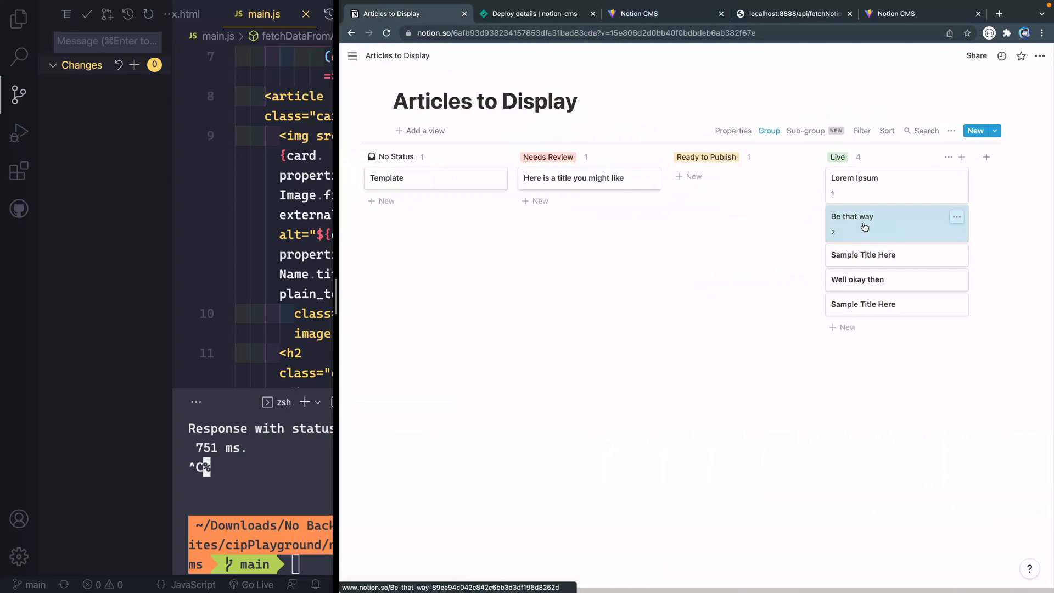
# Switch to the notion-cms.netlify.app tab and reload it for fresh articles
pyautogui.click(637, 13)
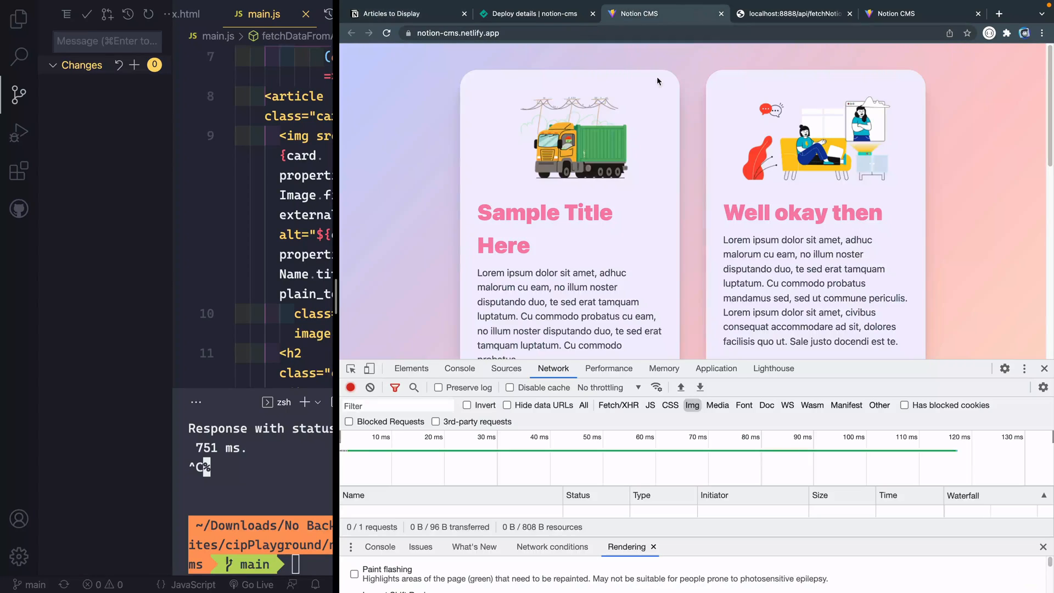
pyautogui.click(1043, 369)
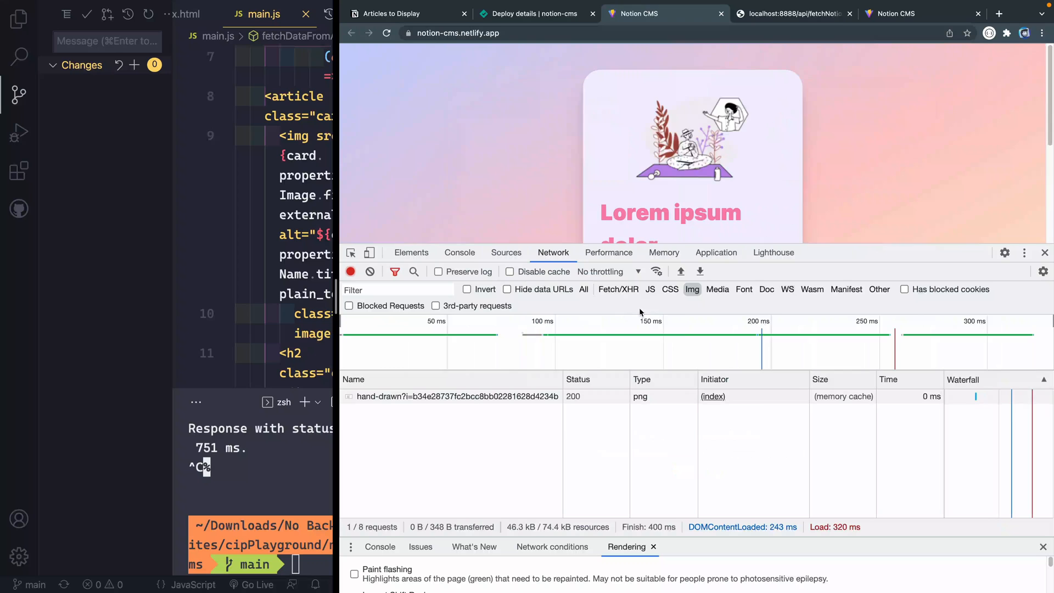
# Filter the Network panel to JS requests and view the rendered article cards
pyautogui.click(649, 288)
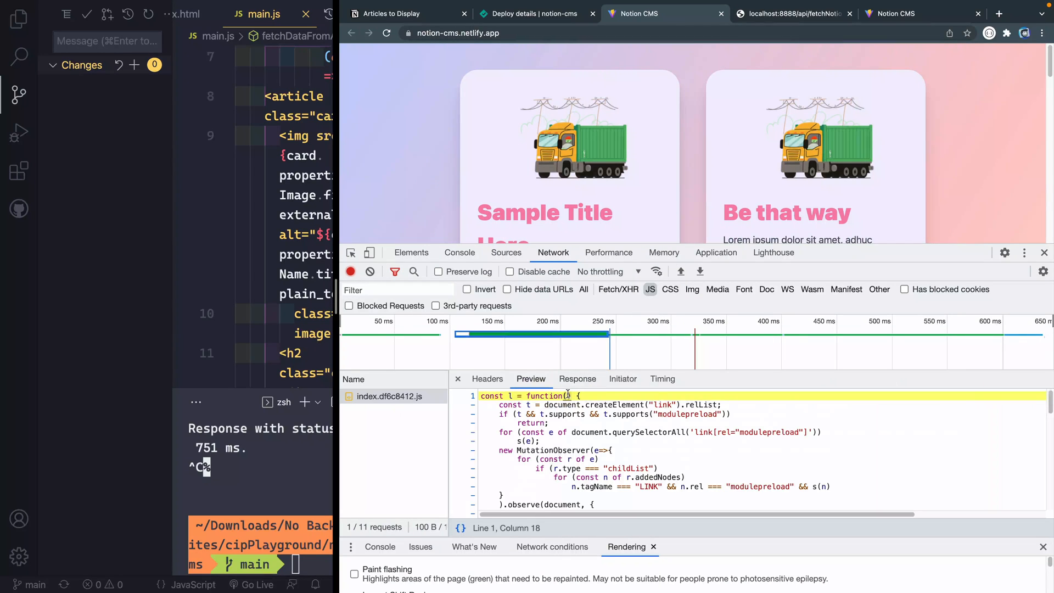
pyautogui.scroll(-3)
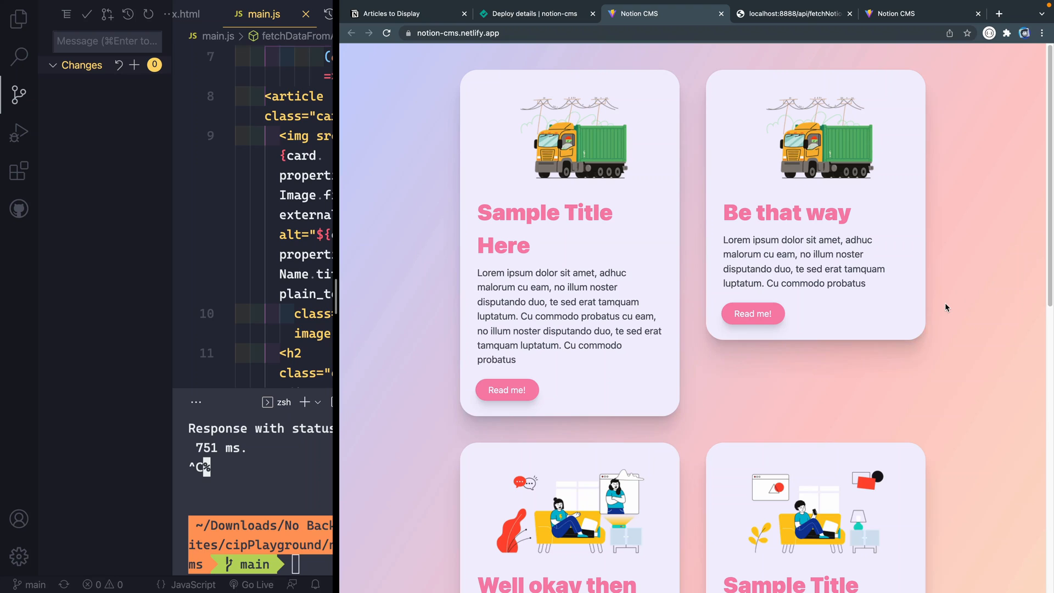
pyautogui.moveTo(714, 442)
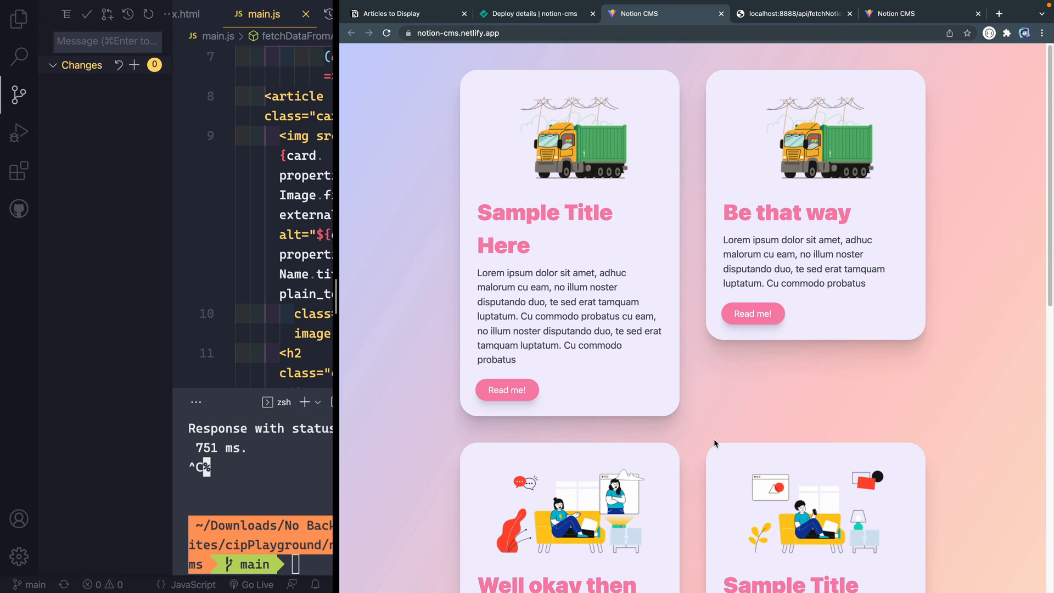